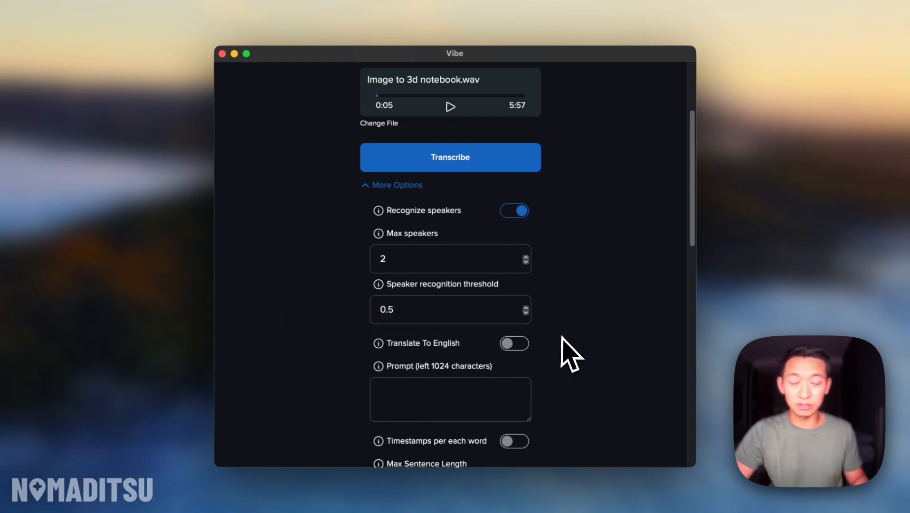
# Step: Start the podcast transcription with speaker recognition (max 2 speakers), then switch to microphone recording
pyautogui.scroll(-3)
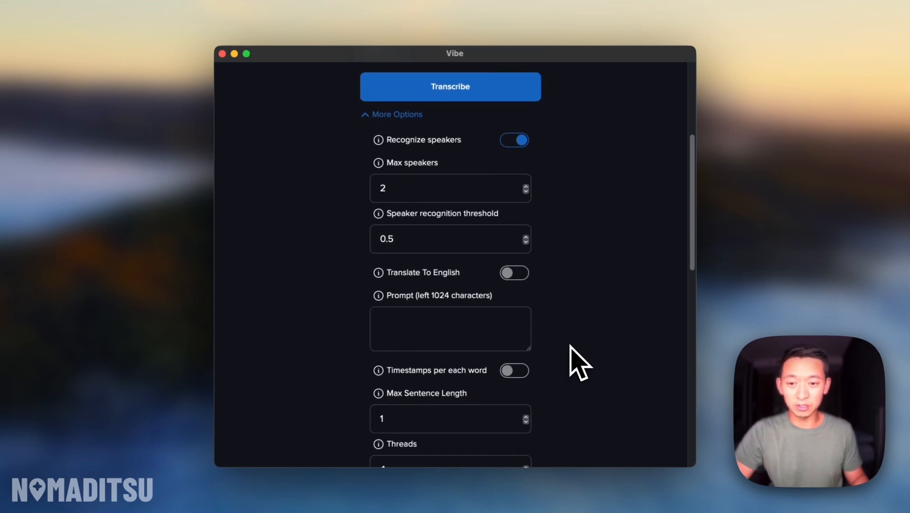
pyautogui.click(450, 86)
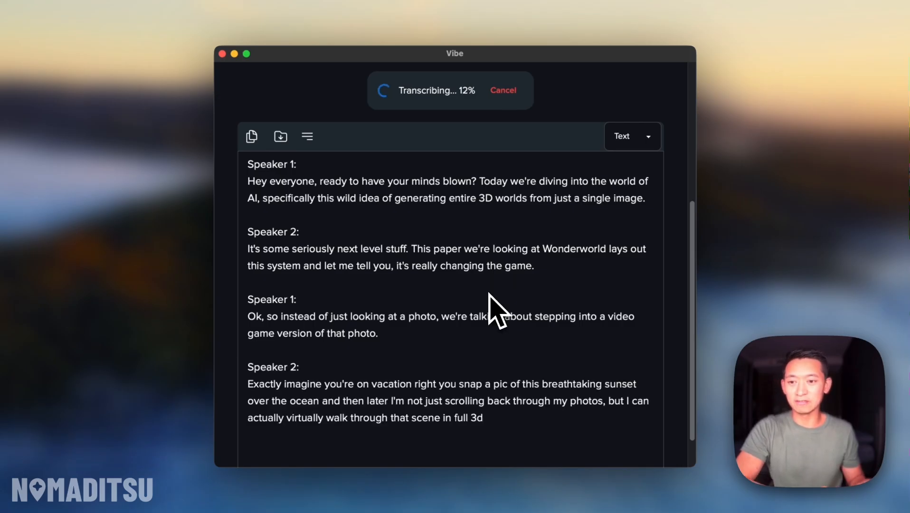
pyautogui.click(502, 90)
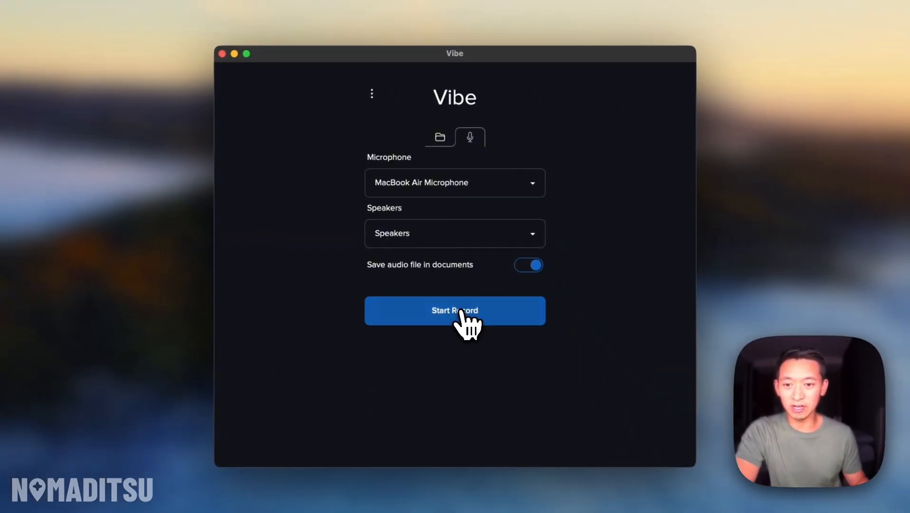
# Step: Begin a live microphone recording, ending back in file mode with English selected
pyautogui.click(439, 138)
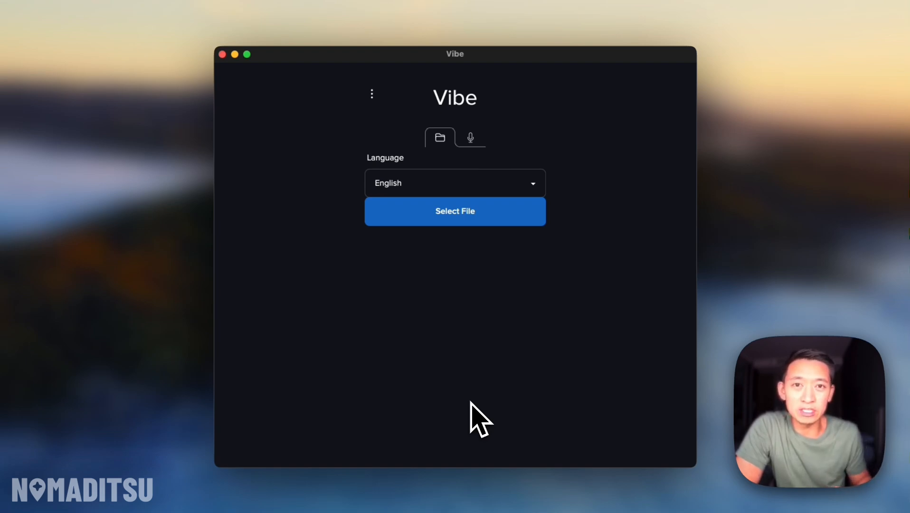
pyautogui.moveTo(517, 406)
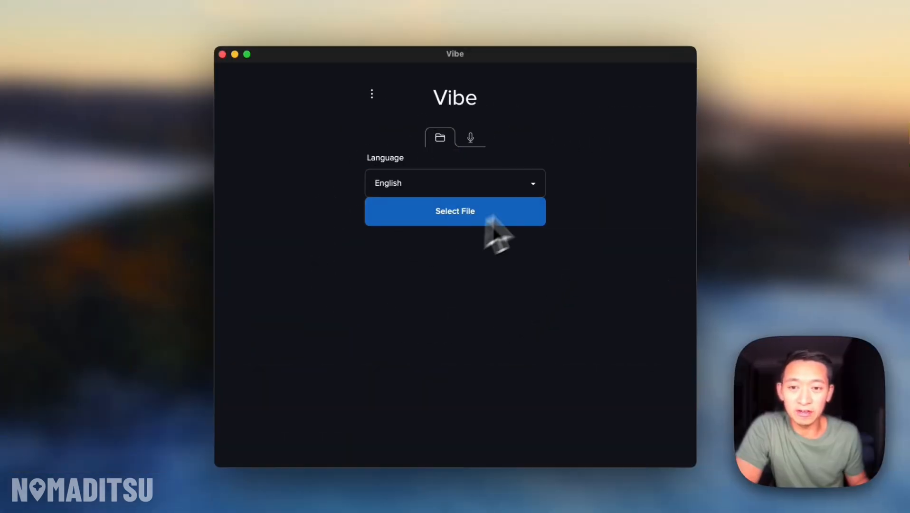
pyautogui.moveTo(418, 265)
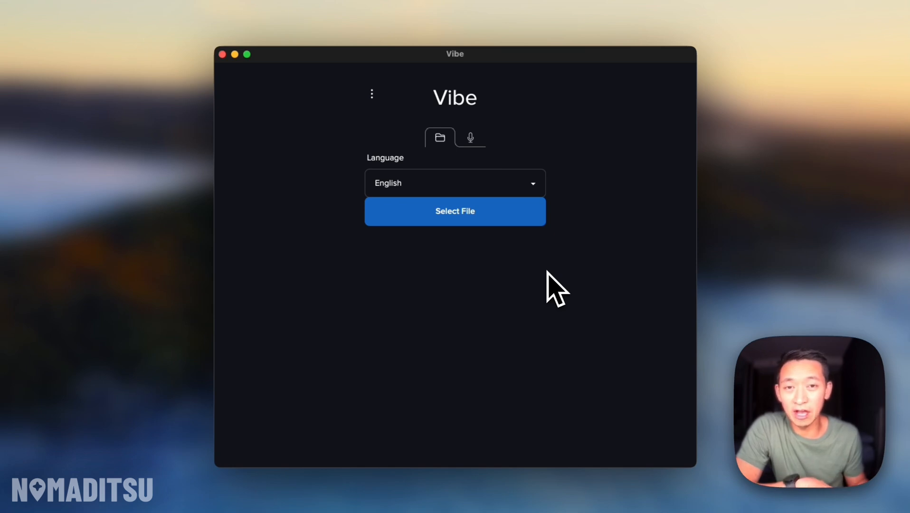
pyautogui.moveTo(513, 249)
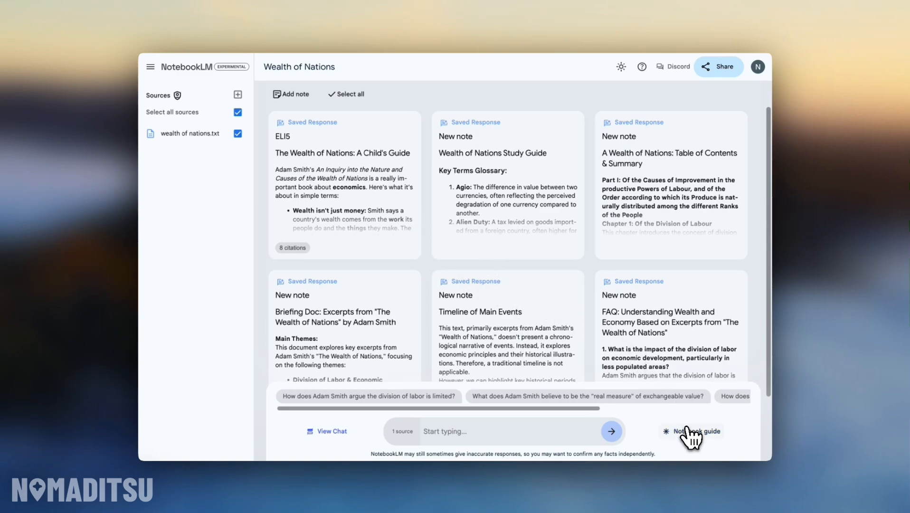
# Step: Open the Wealth of Nations notebook guide and the 15:41 audio overview's options menu
pyautogui.click(696, 432)
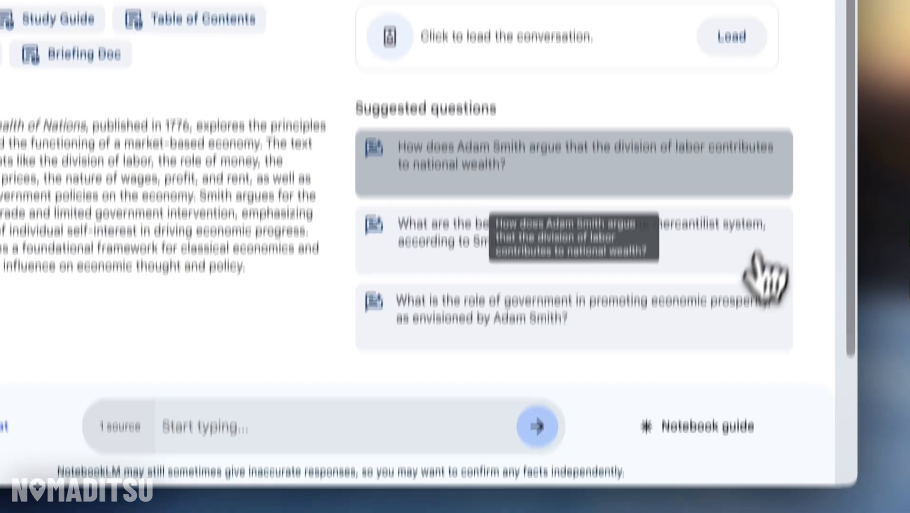
pyautogui.click(731, 36)
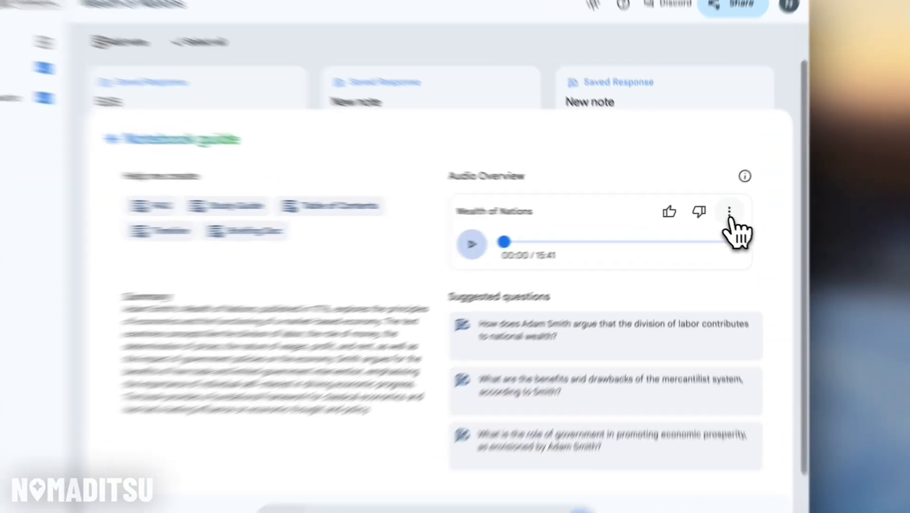
pyautogui.click(730, 212)
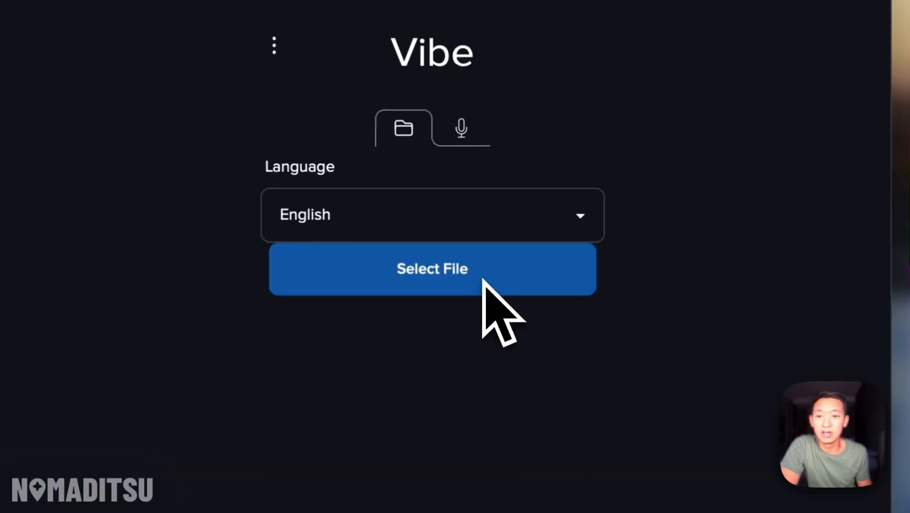
# Step: Load 'Image to 3d notebook.wav' (5:57) and start transcribing it in English
pyautogui.click(432, 269)
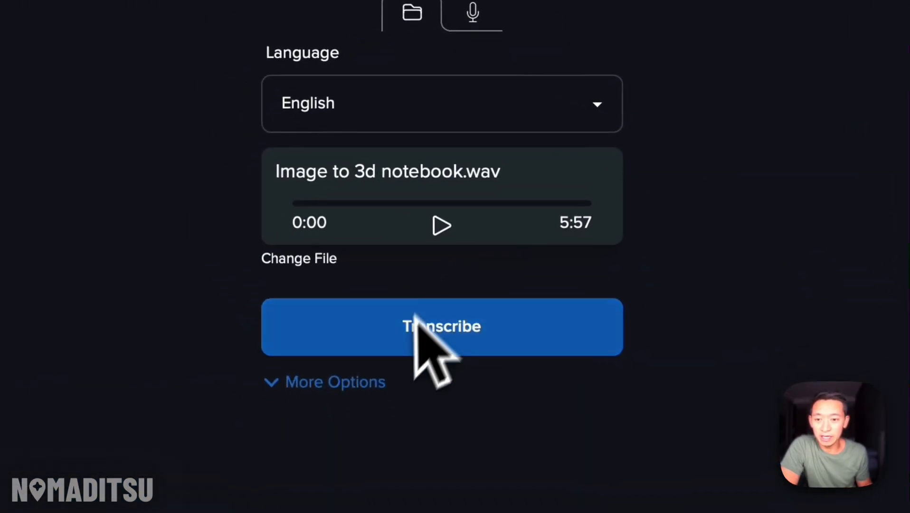
pyautogui.click(442, 226)
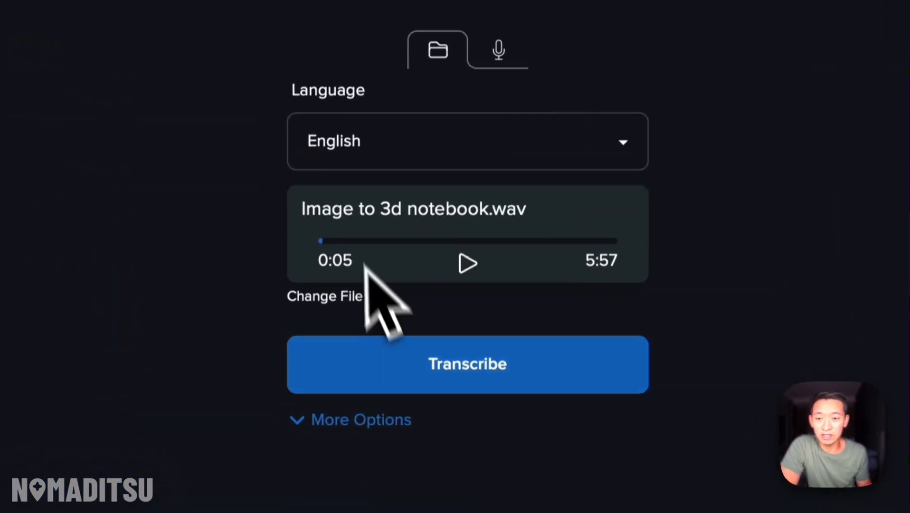
pyautogui.click(467, 364)
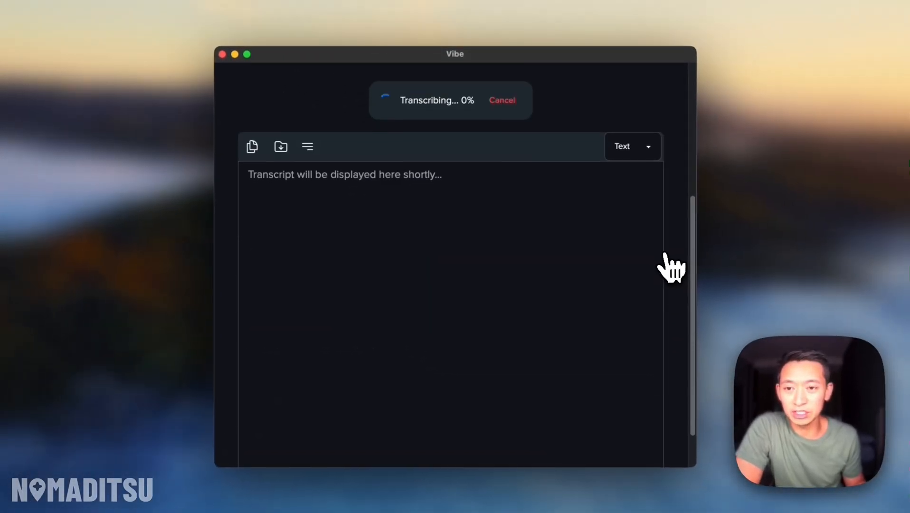
pyautogui.moveTo(249, 186)
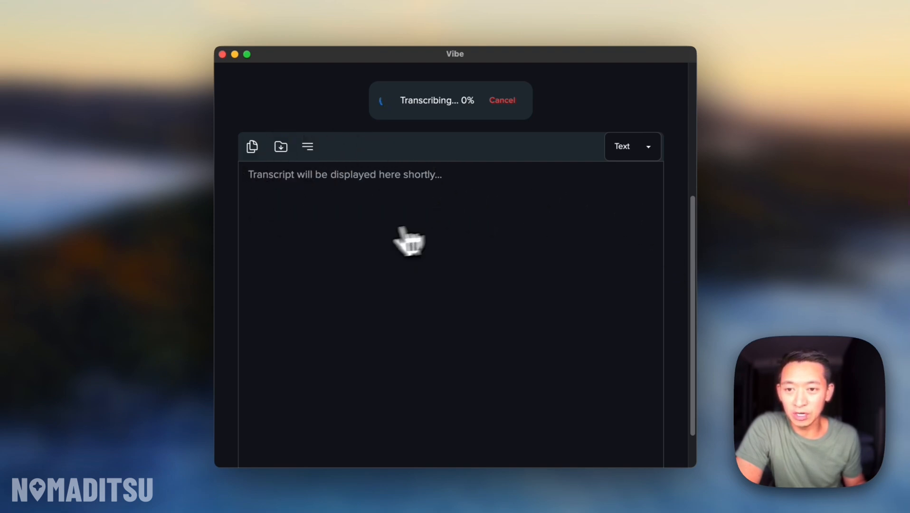
pyautogui.moveTo(452, 131)
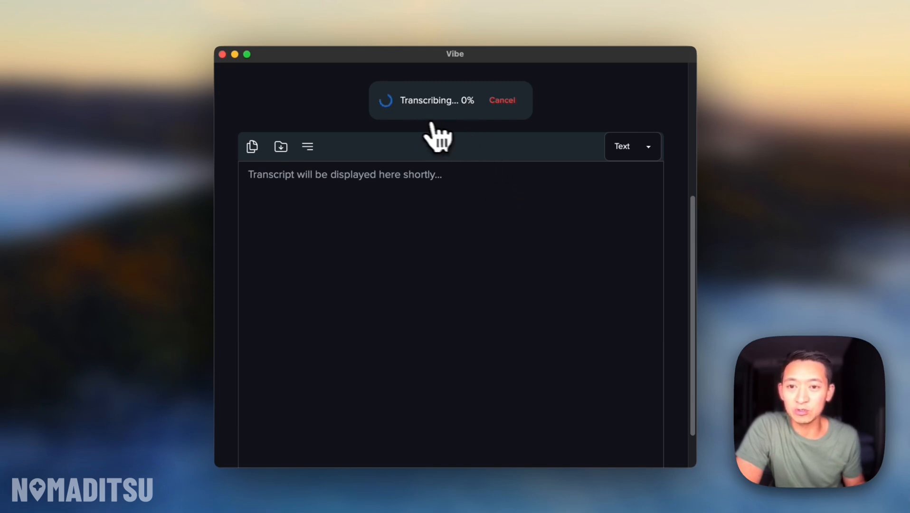
pyautogui.moveTo(642, 116)
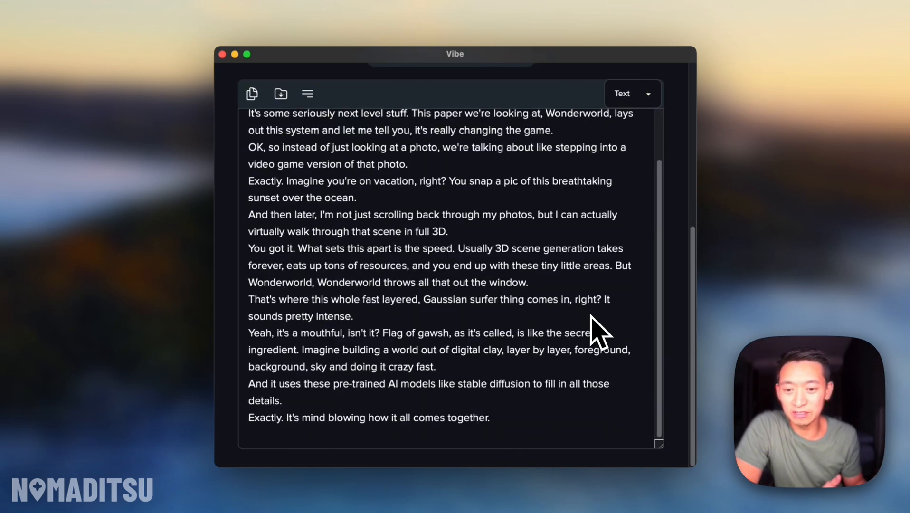
pyautogui.moveTo(688, 259)
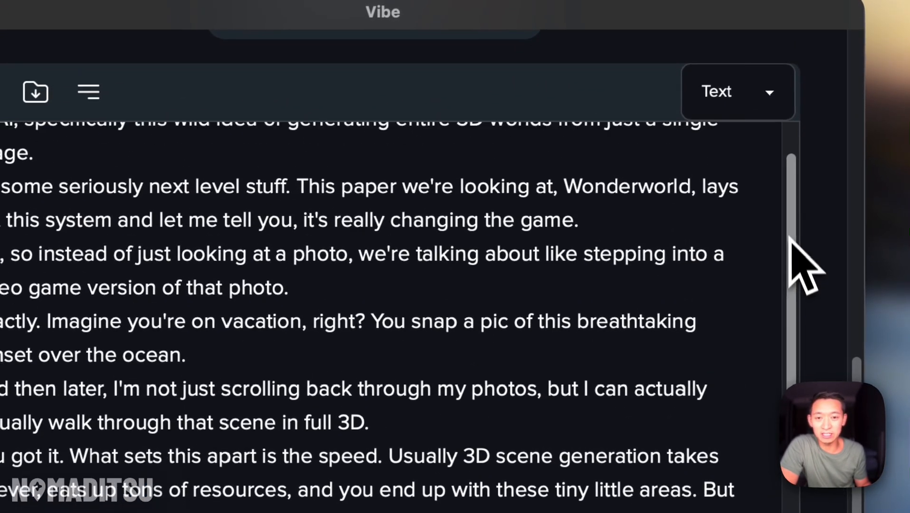
# Step: Scroll through the finished Wonderworld podcast transcript
pyautogui.scroll(-3)
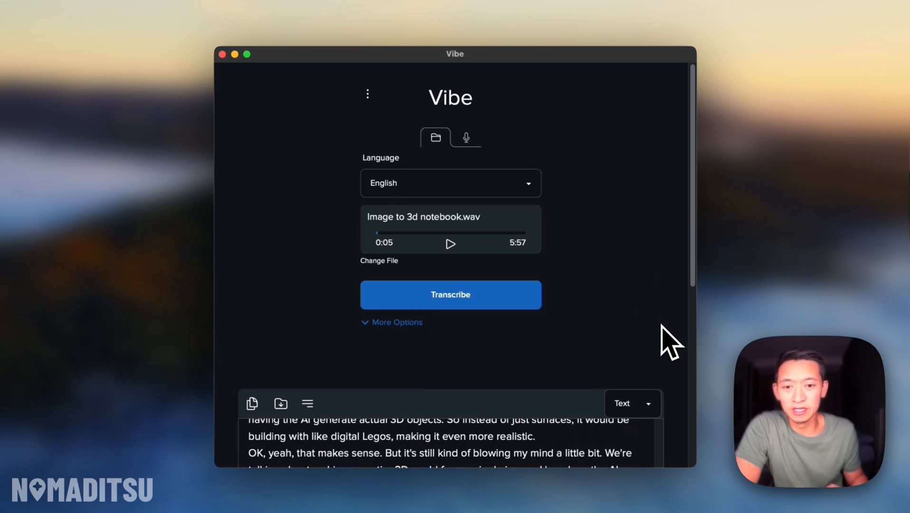
pyautogui.scroll(-3)
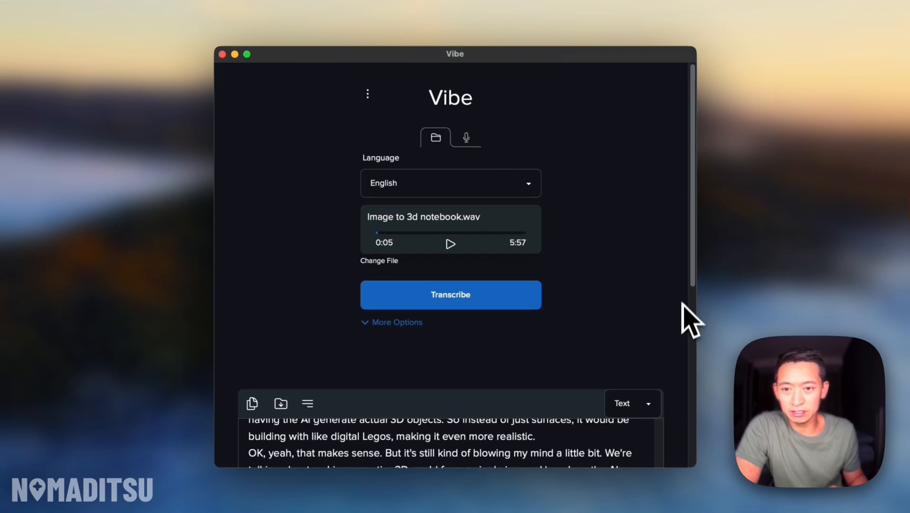
pyautogui.scroll(-3)
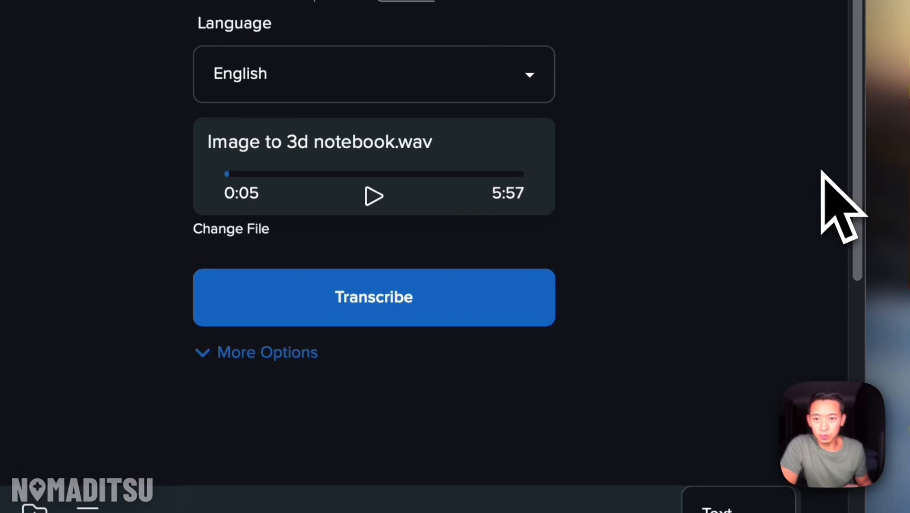
pyautogui.scroll(-3)
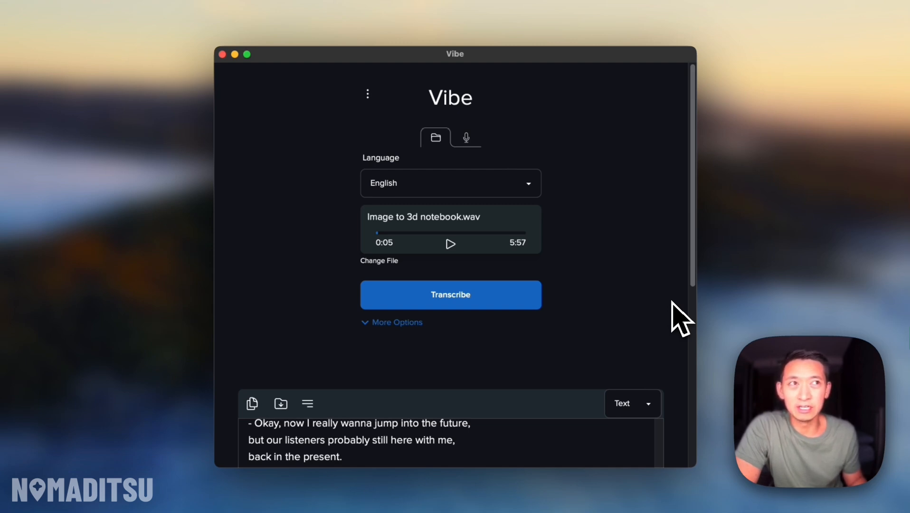
pyautogui.moveTo(682, 302)
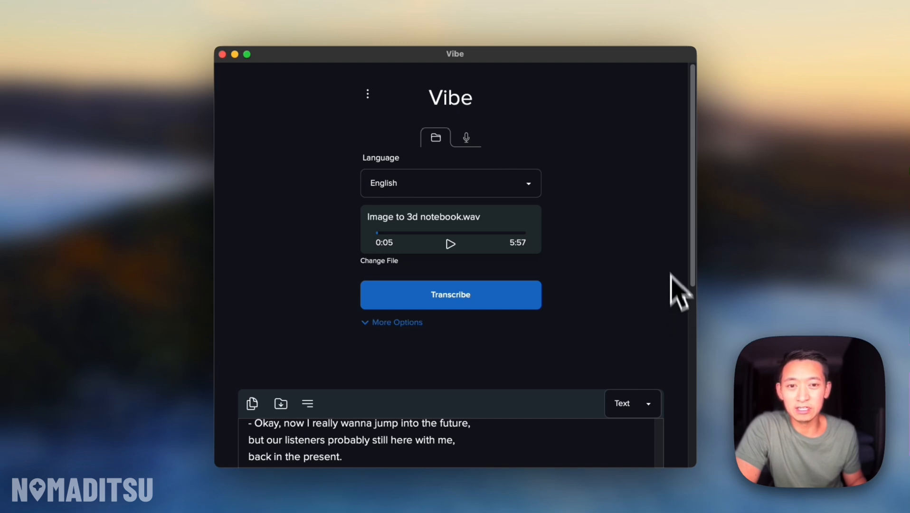
pyautogui.moveTo(649, 174)
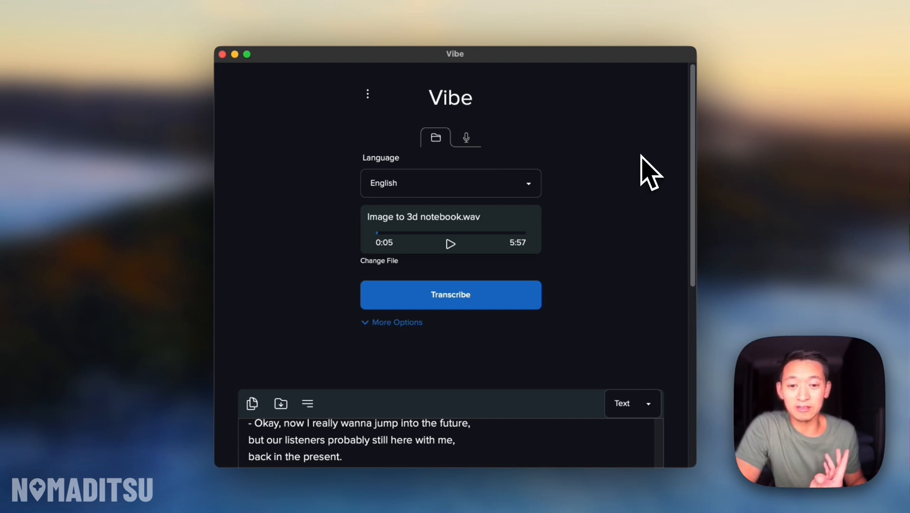
pyautogui.moveTo(670, 162)
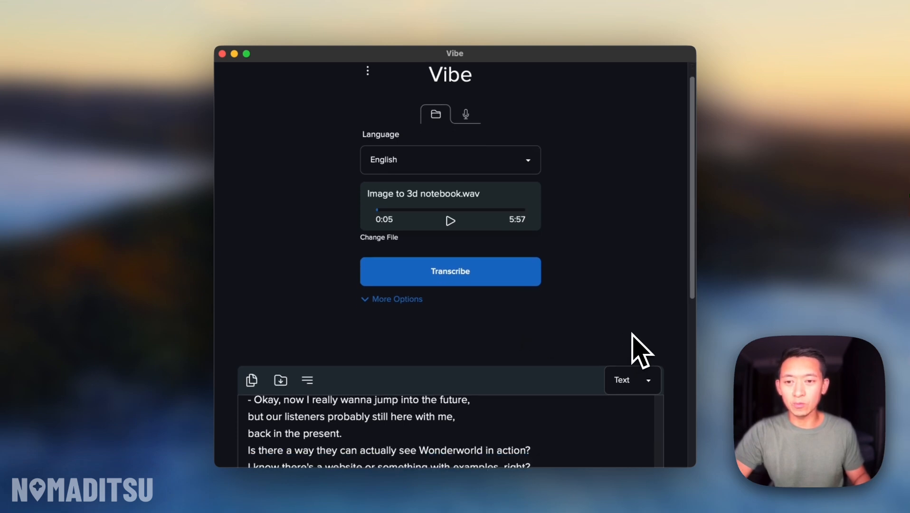
# Step: Expand More Options, enable Recognize speakers, and approve the speaker model download
pyautogui.scroll(-3)
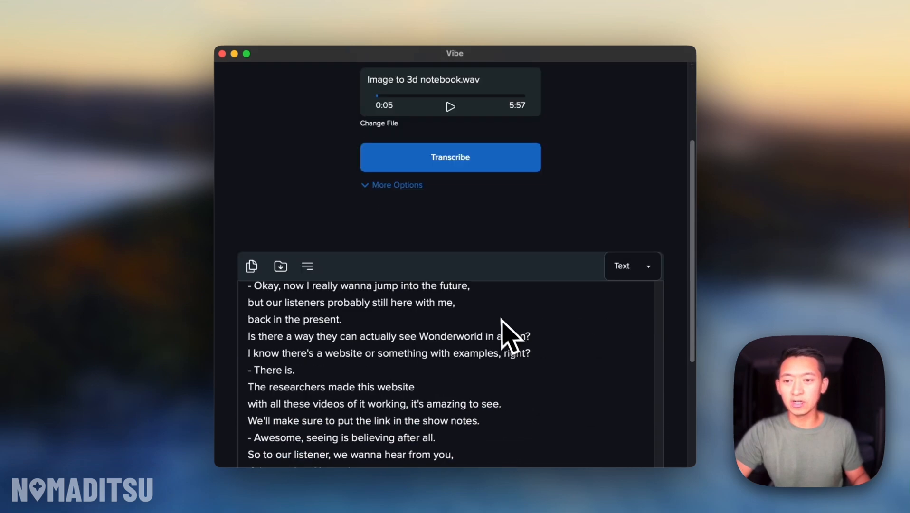
pyautogui.click(397, 184)
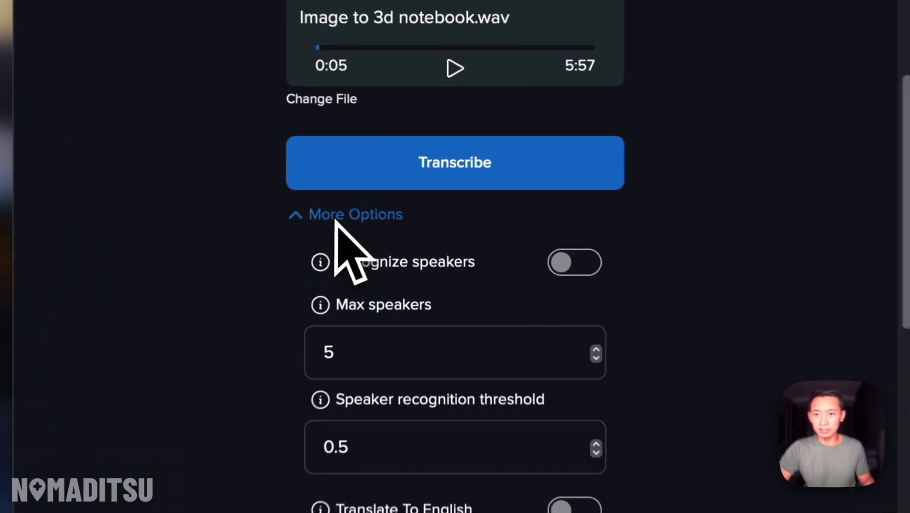
pyautogui.scroll(-3)
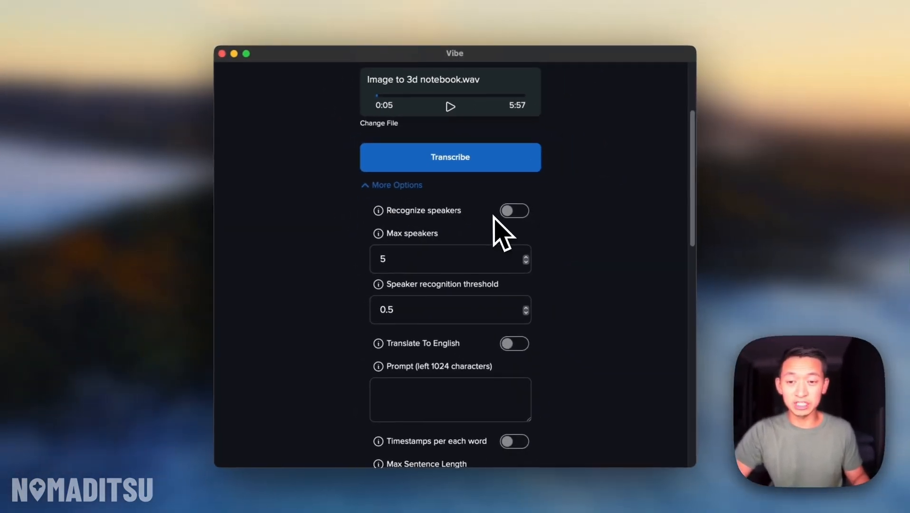
pyautogui.click(450, 157)
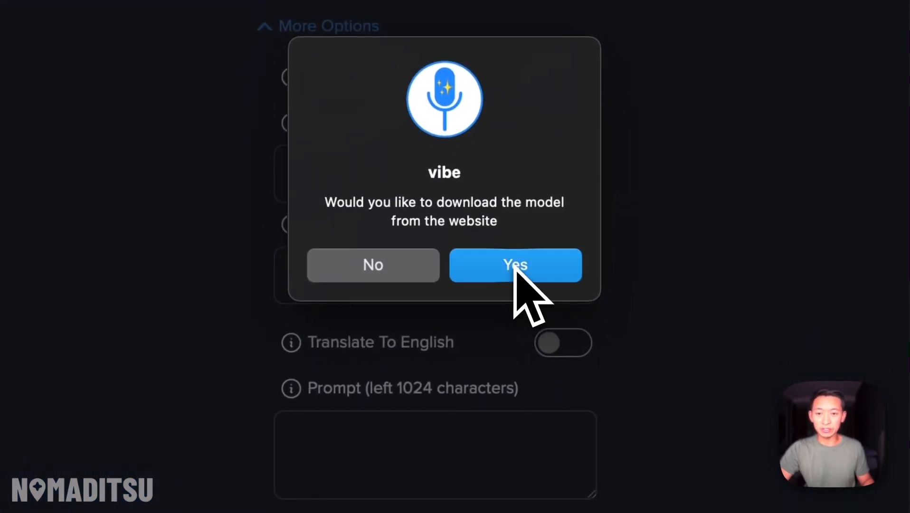
pyautogui.click(514, 264)
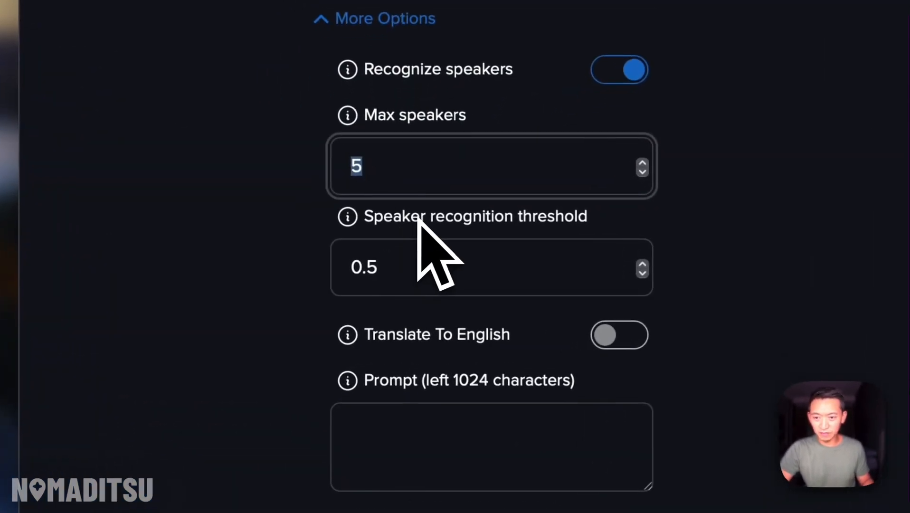
# Step: Set Max speakers to 2 and enter the prompt 'Notebook LM', reviewing remaining options
pyautogui.write('2')
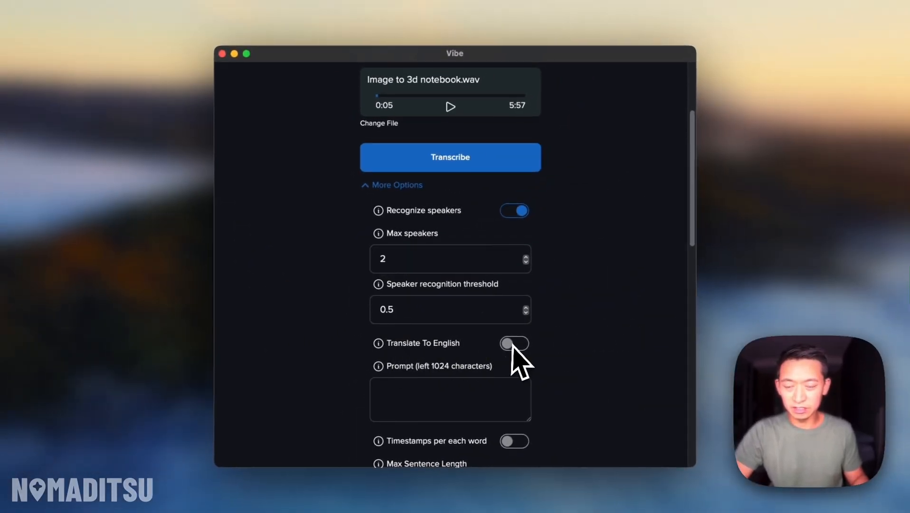
pyautogui.moveTo(381, 343)
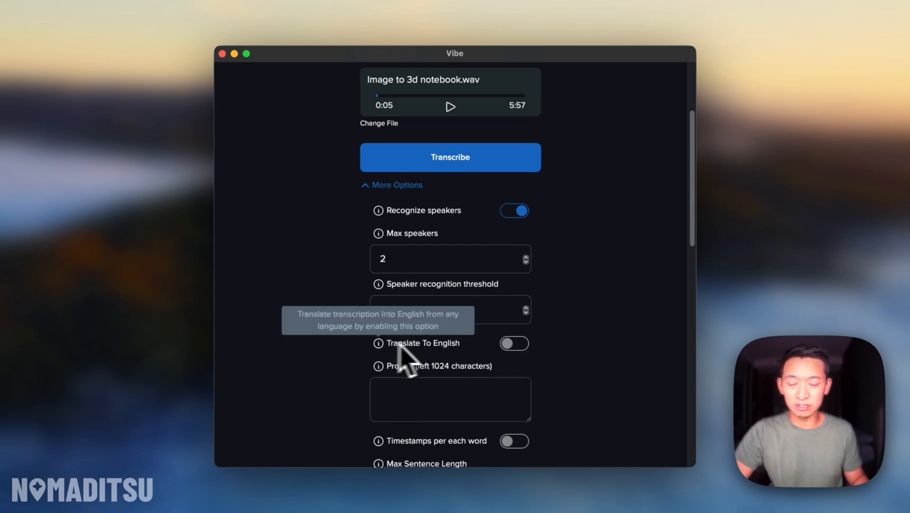
pyautogui.scroll(-3)
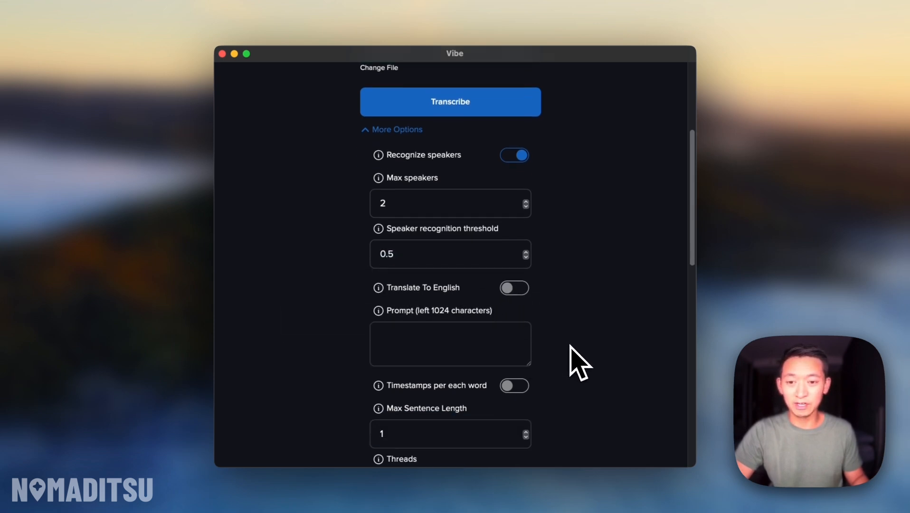
pyautogui.scroll(-3)
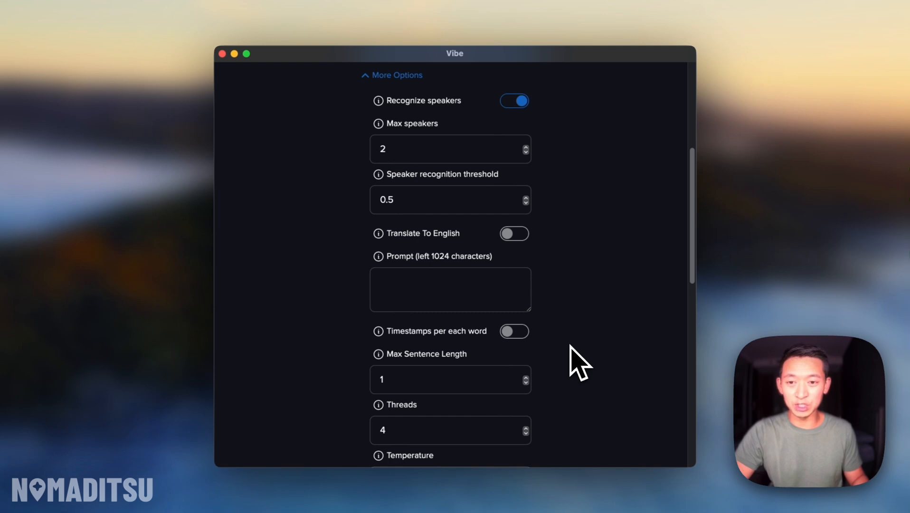
pyautogui.scroll(-3)
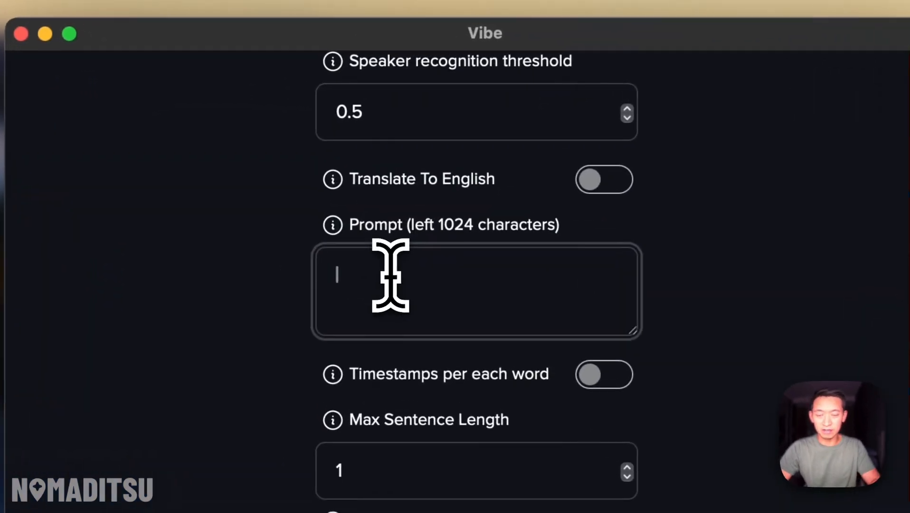
pyautogui.write('Notebook LM')
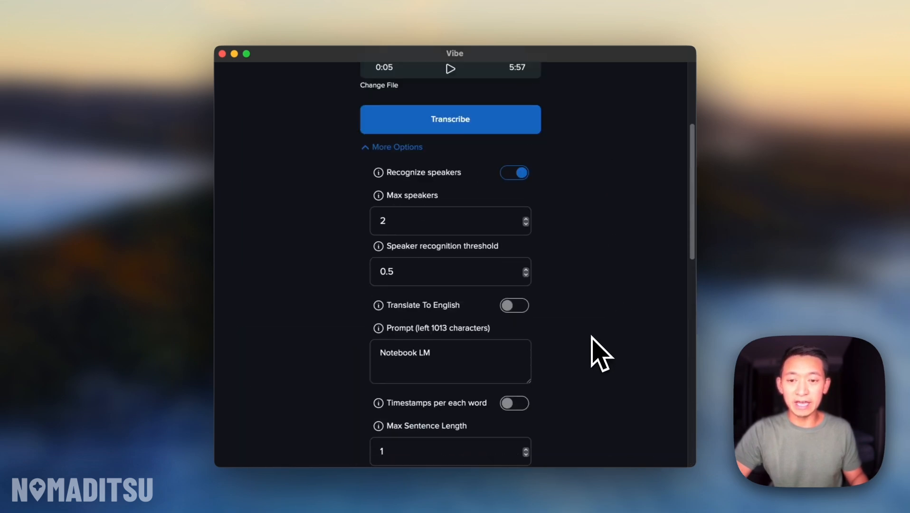
pyautogui.scroll(-3)
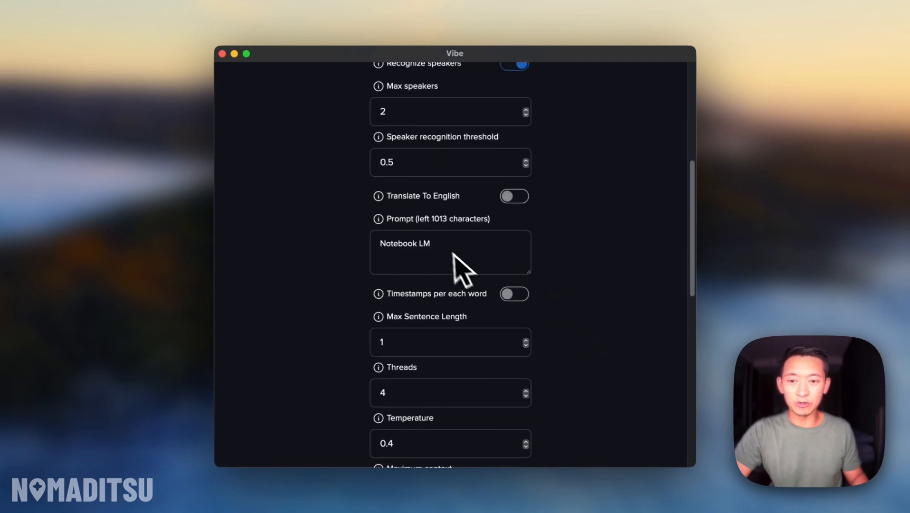
pyautogui.scroll(-3)
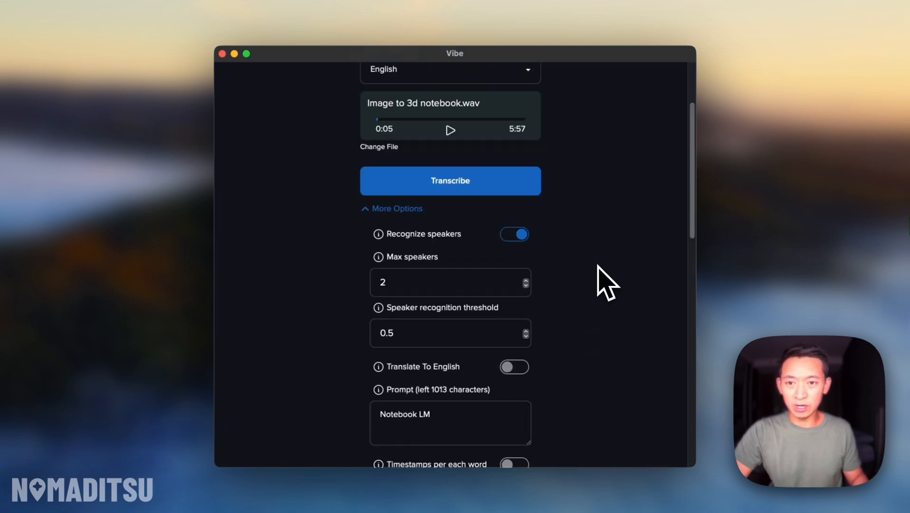
# Step: Transcribe the podcast WAV and scroll the Speaker 1/Speaker 2 labelled transcript
pyautogui.click(451, 181)
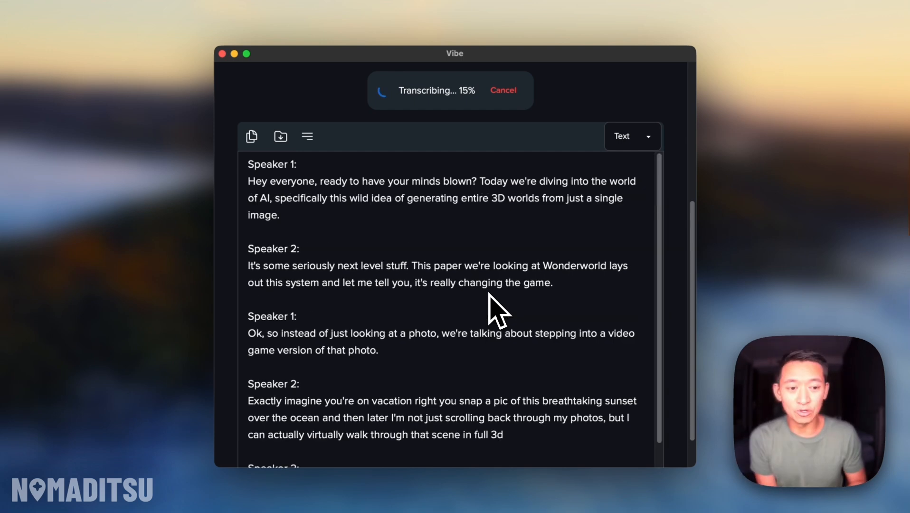
pyautogui.moveTo(498, 331)
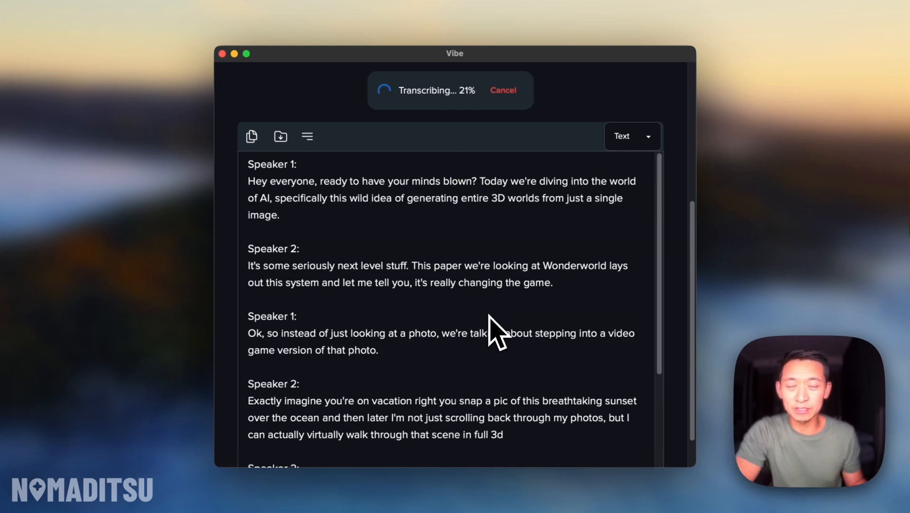
pyautogui.moveTo(599, 349)
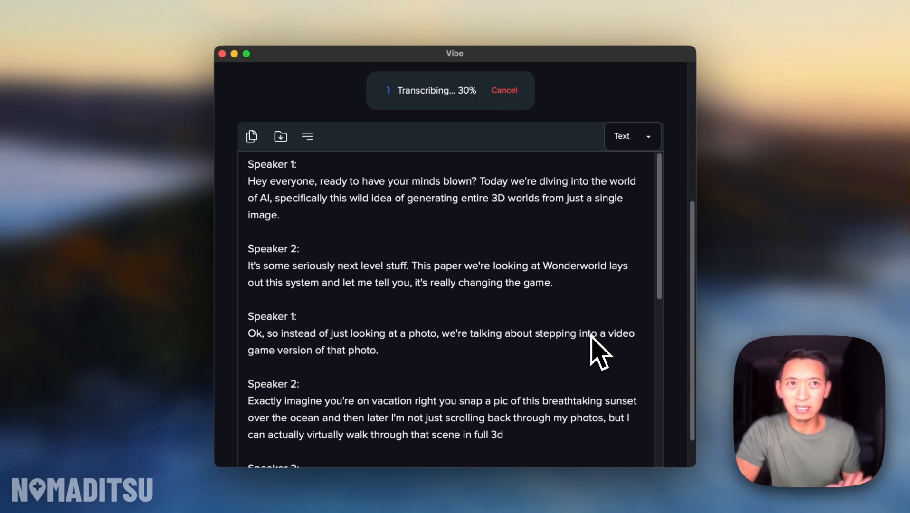
pyautogui.moveTo(525, 226)
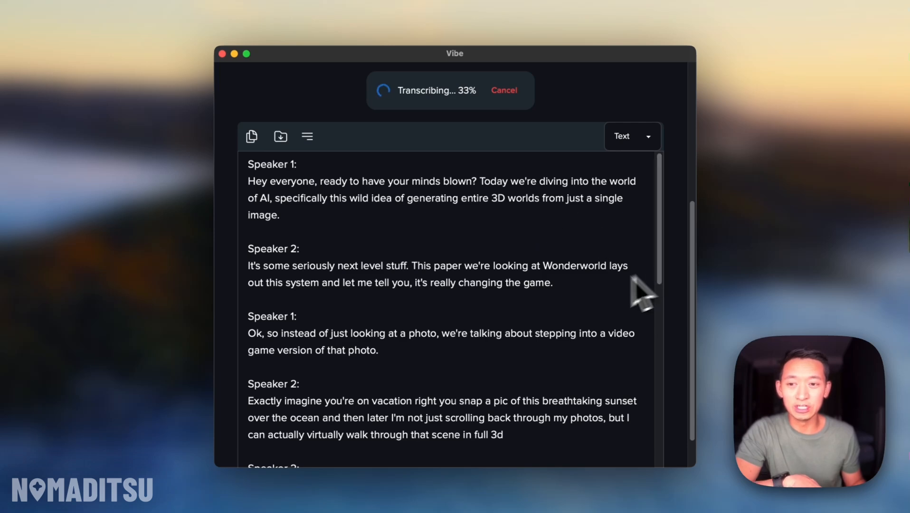
pyautogui.moveTo(583, 311)
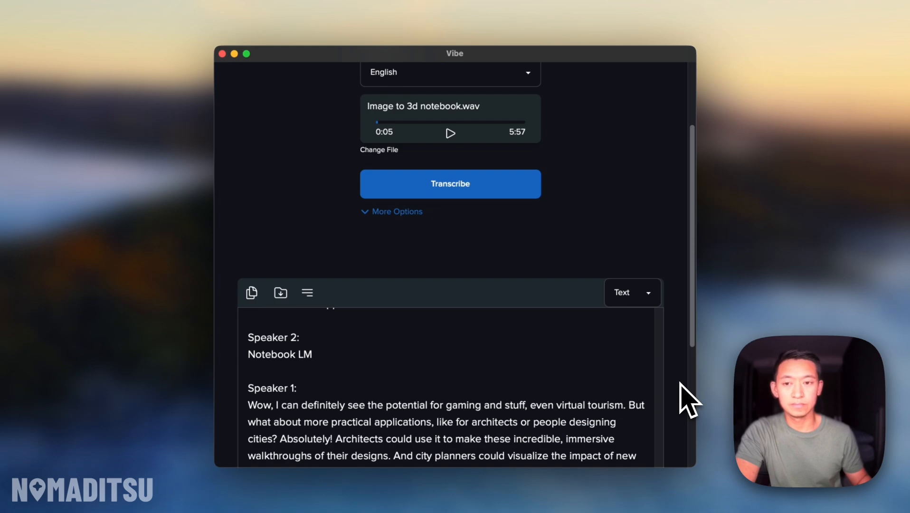
pyautogui.scroll(-3)
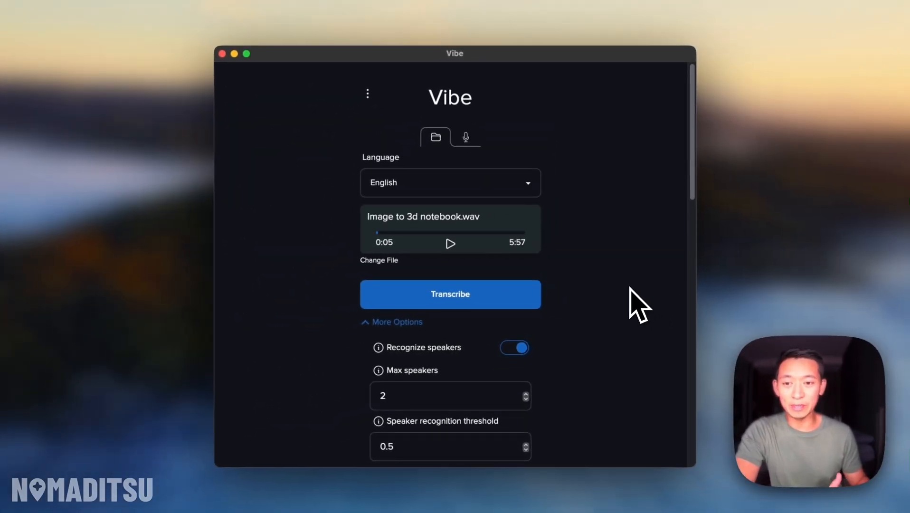
pyautogui.moveTo(618, 291)
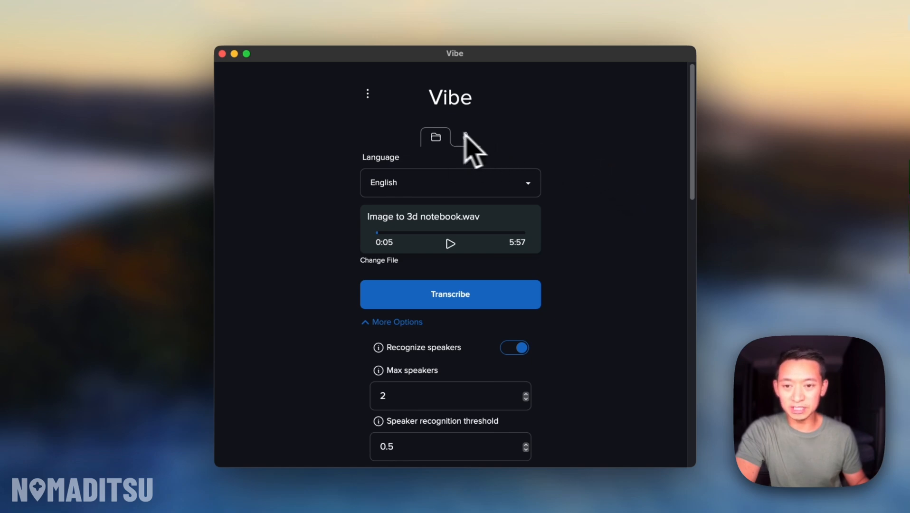
# Step: Record a 4-second clip from the MacBook Air microphone
pyautogui.click(465, 138)
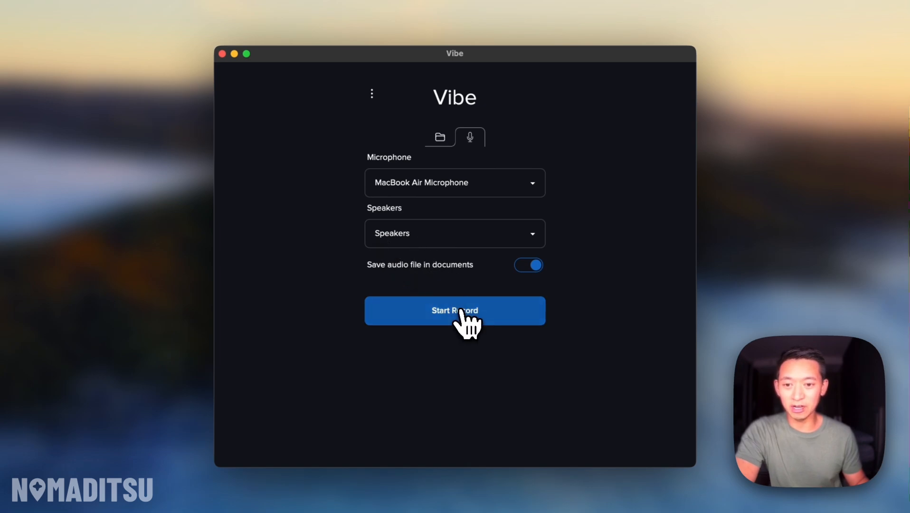
pyautogui.click(454, 309)
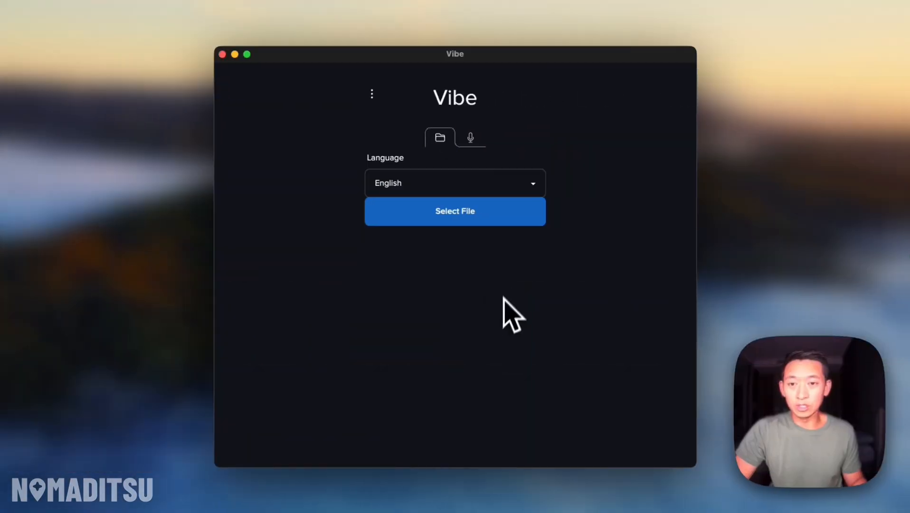
pyautogui.click(470, 138)
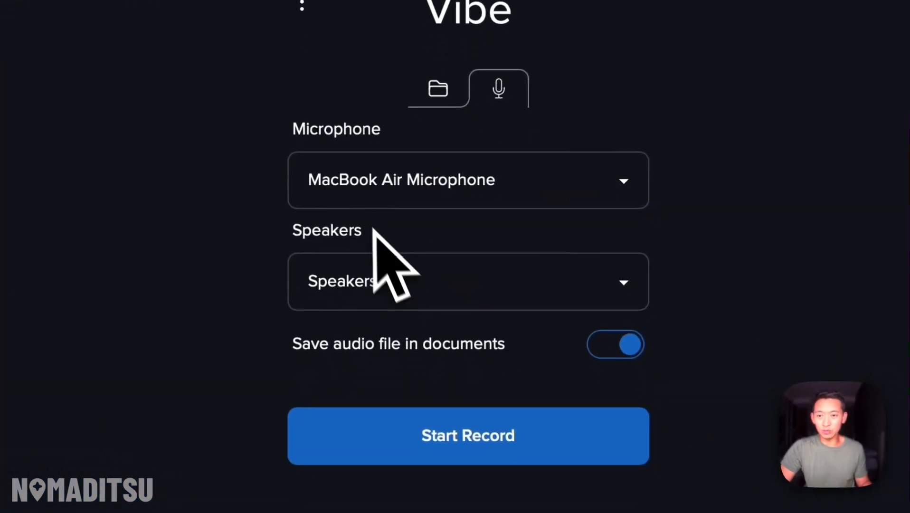
pyautogui.click(468, 435)
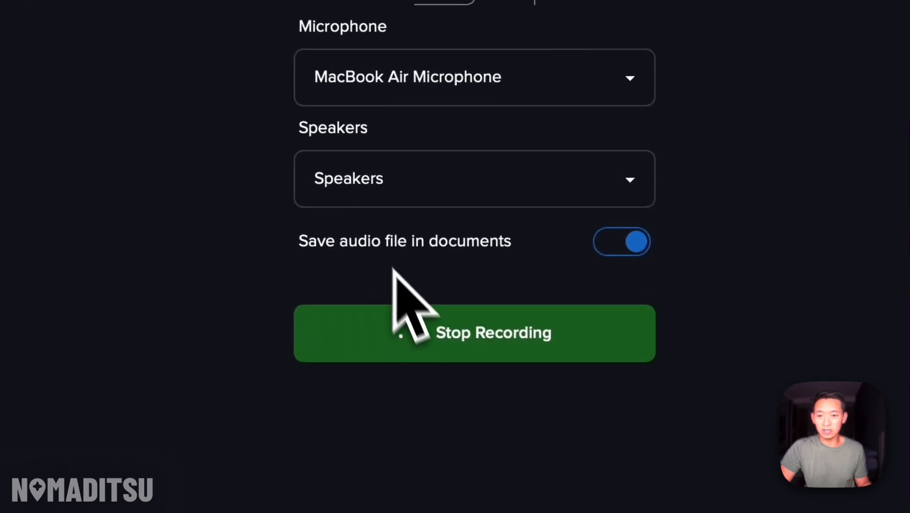
pyautogui.click(474, 332)
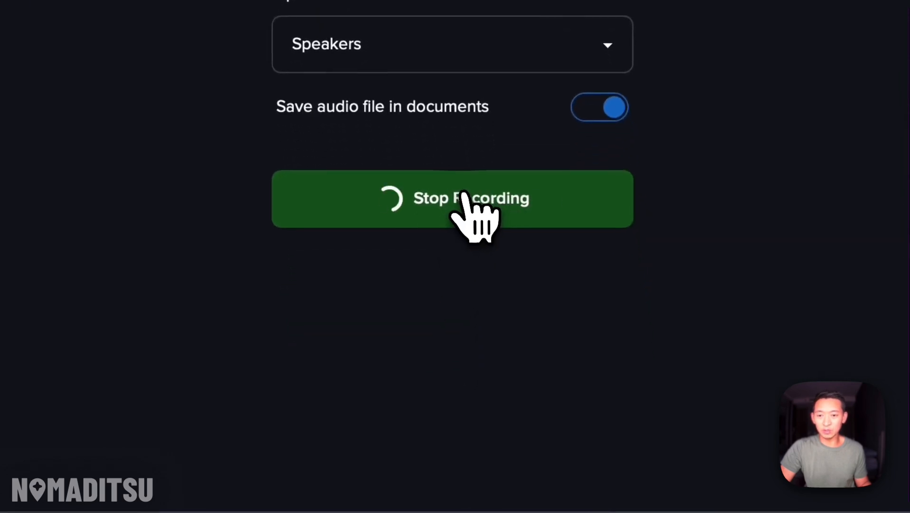
# Step: Play back the saved WAV clip and start its transcription
pyautogui.click(453, 199)
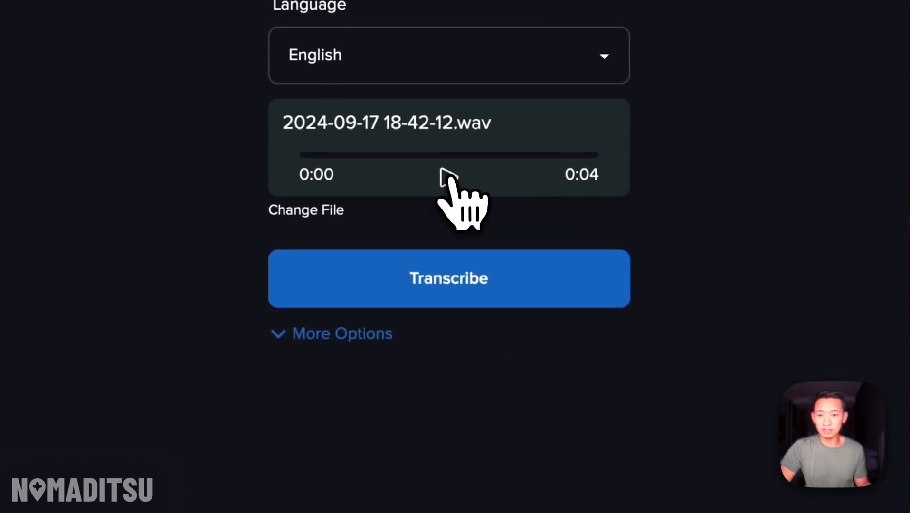
pyautogui.click(448, 174)
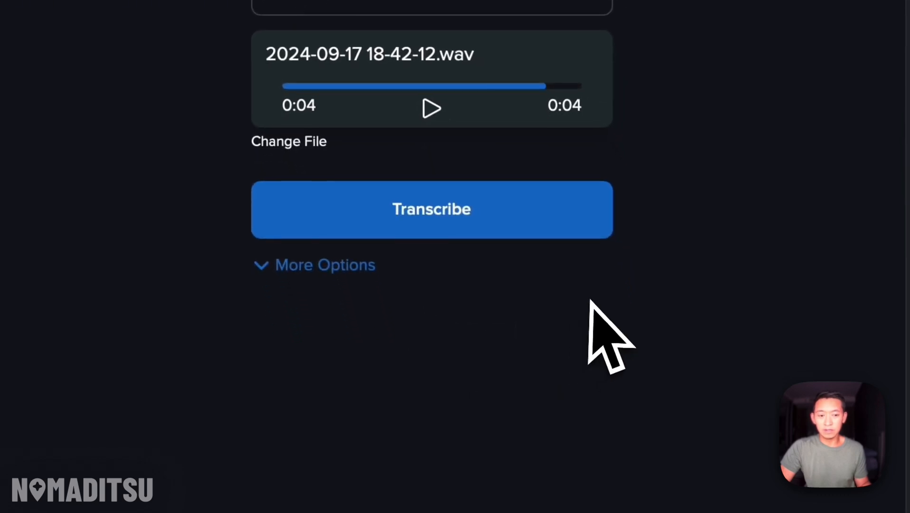
pyautogui.click(431, 209)
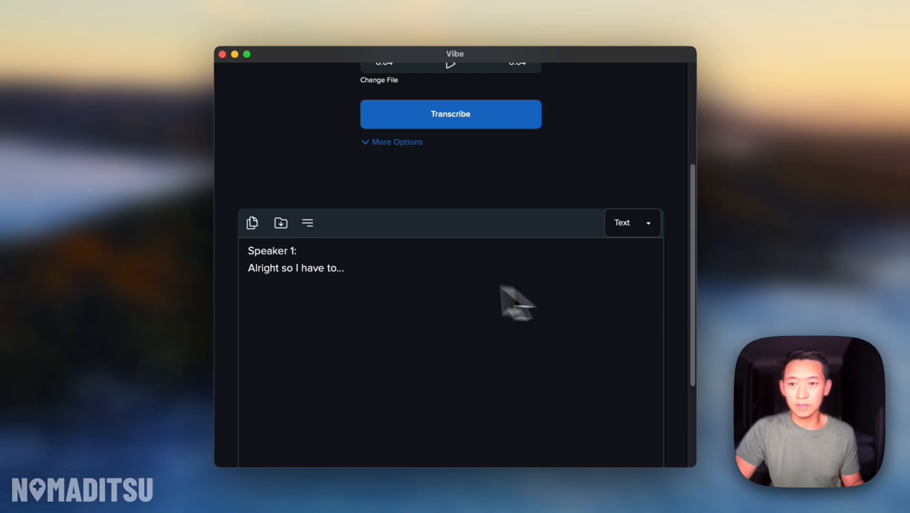
pyautogui.moveTo(317, 299)
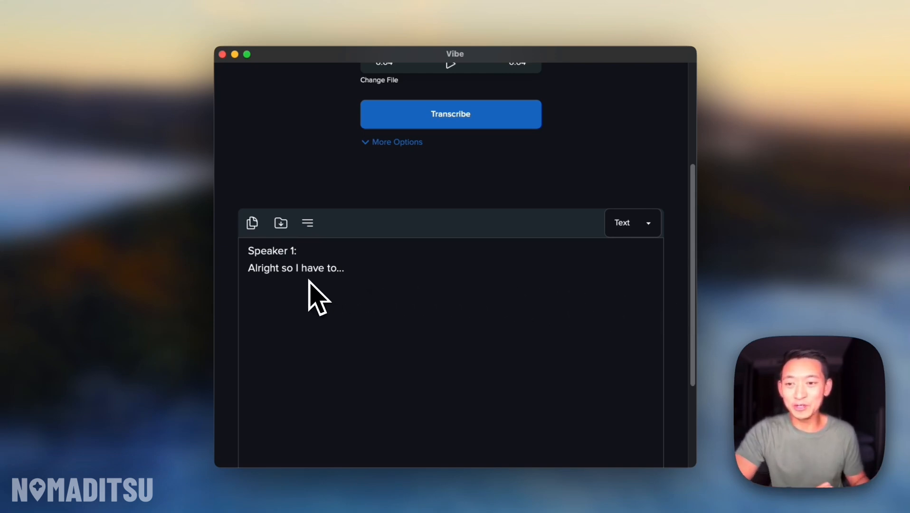
# Step: Scroll through the 4-second clip's plain-text transcript beginning 'Speaker 1: Alright so I have to...'
pyautogui.scroll(-3)
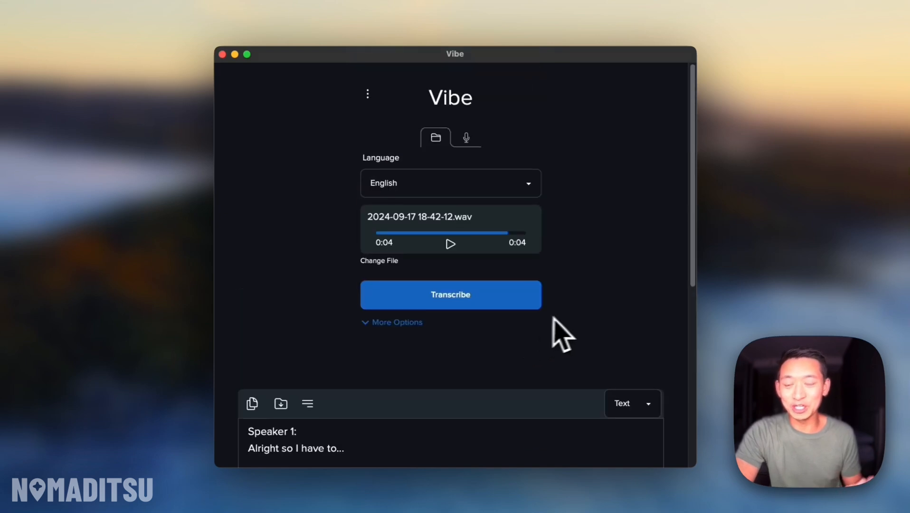
pyautogui.moveTo(606, 335)
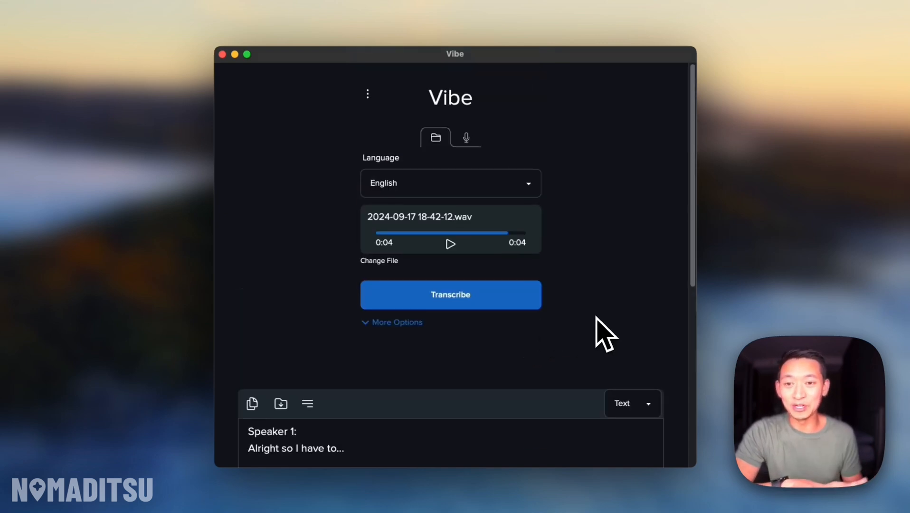
pyautogui.moveTo(583, 194)
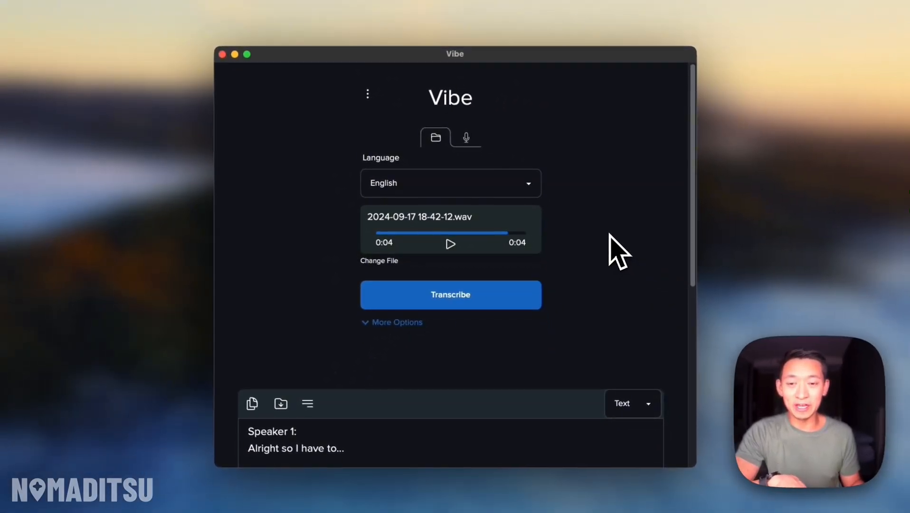
pyautogui.moveTo(616, 270)
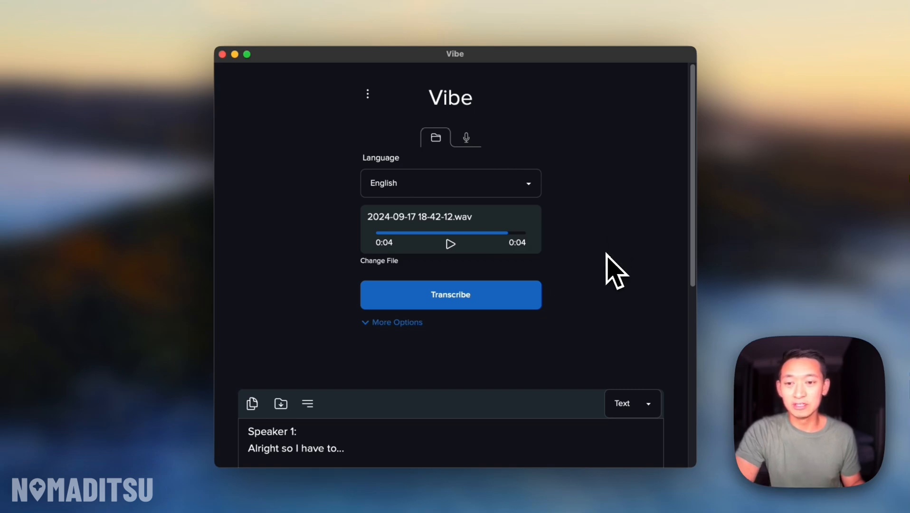
pyautogui.scroll(-3)
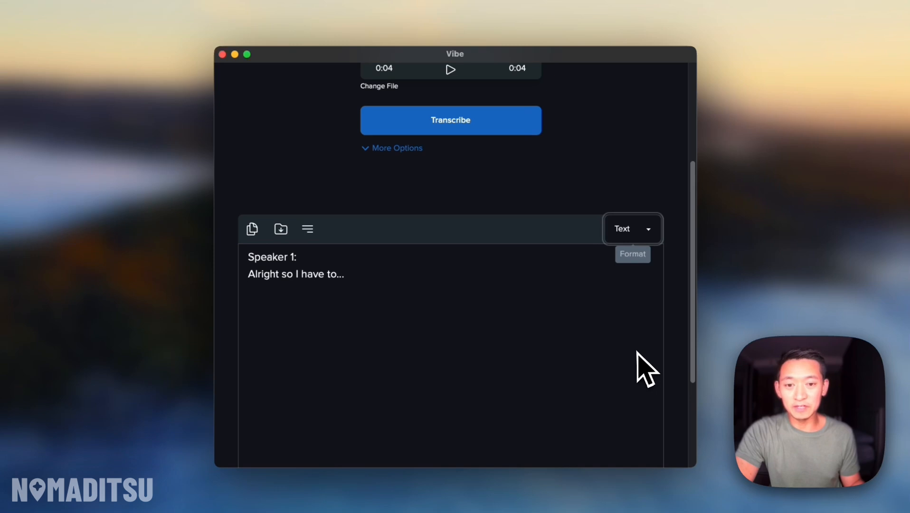
pyautogui.click(633, 228)
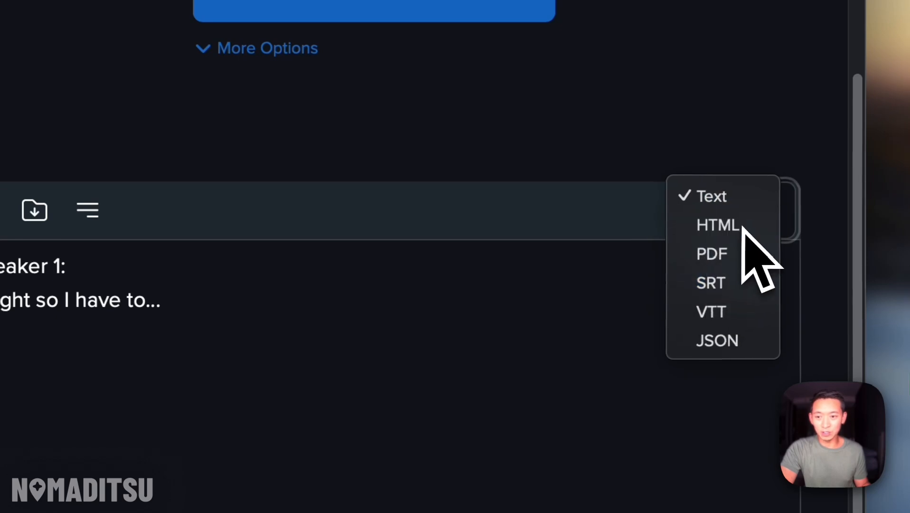
pyautogui.click(716, 226)
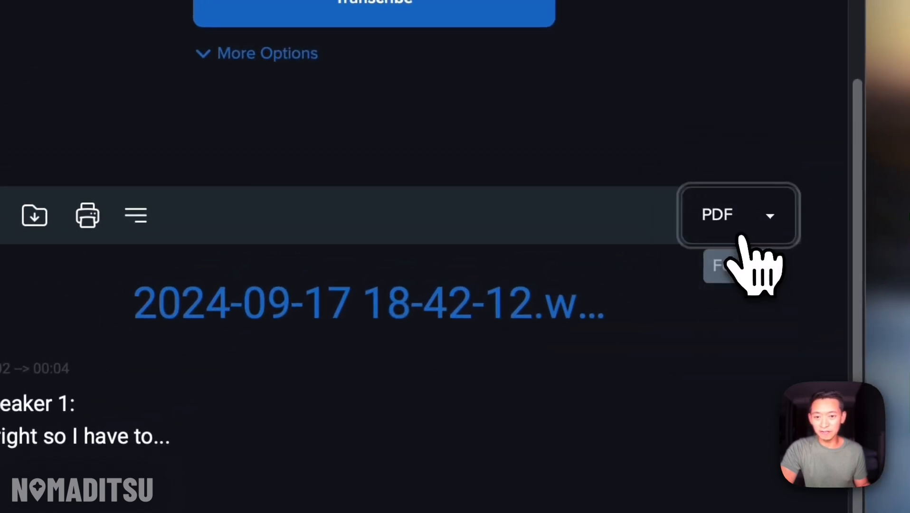
pyautogui.click(738, 215)
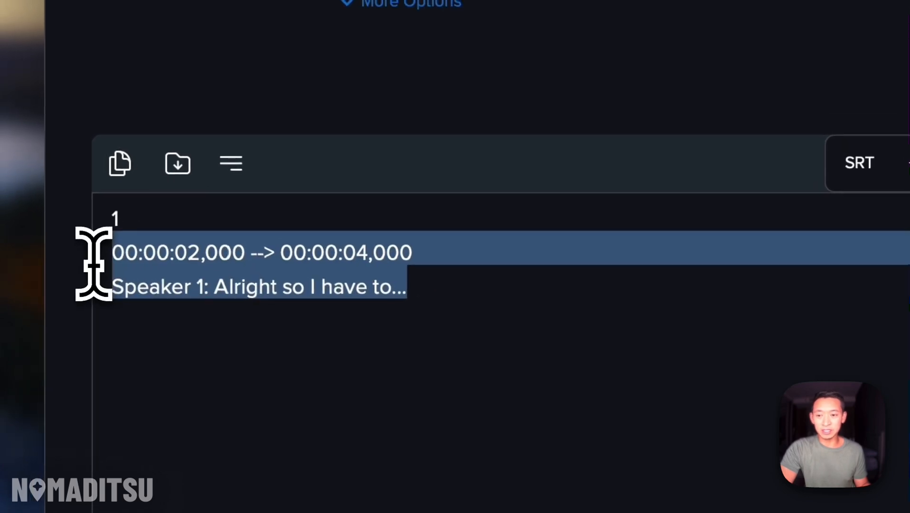
pyautogui.click(859, 163)
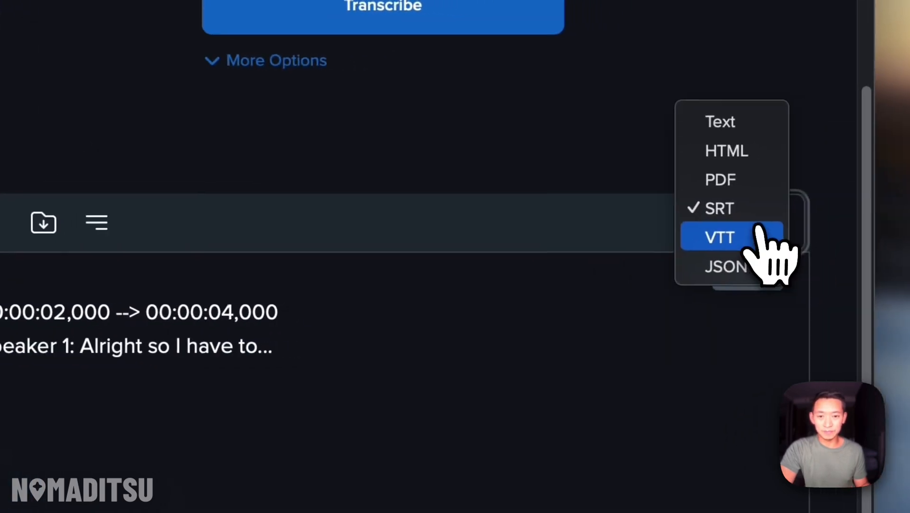
pyautogui.click(720, 237)
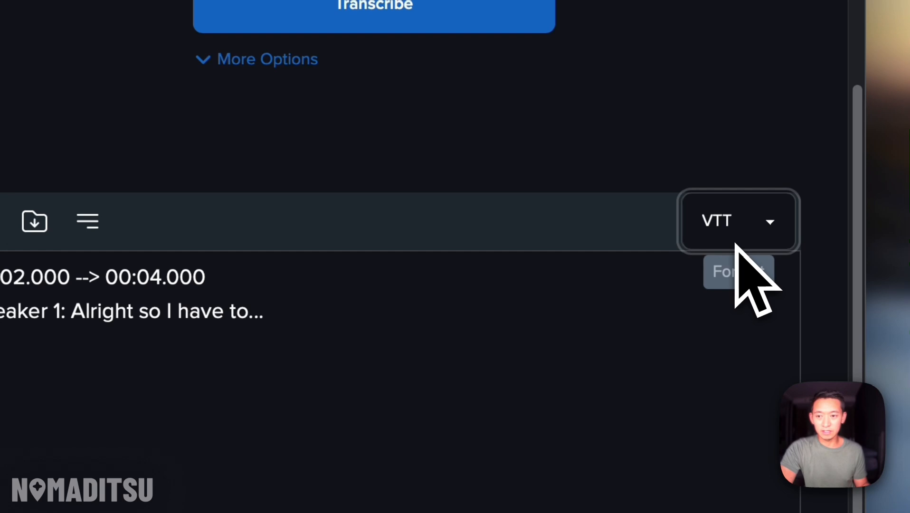
pyautogui.click(738, 221)
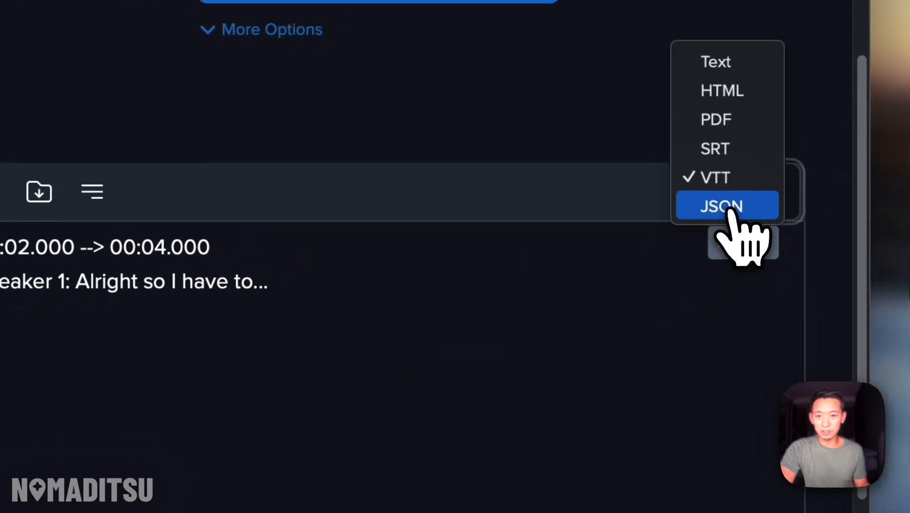
pyautogui.click(720, 205)
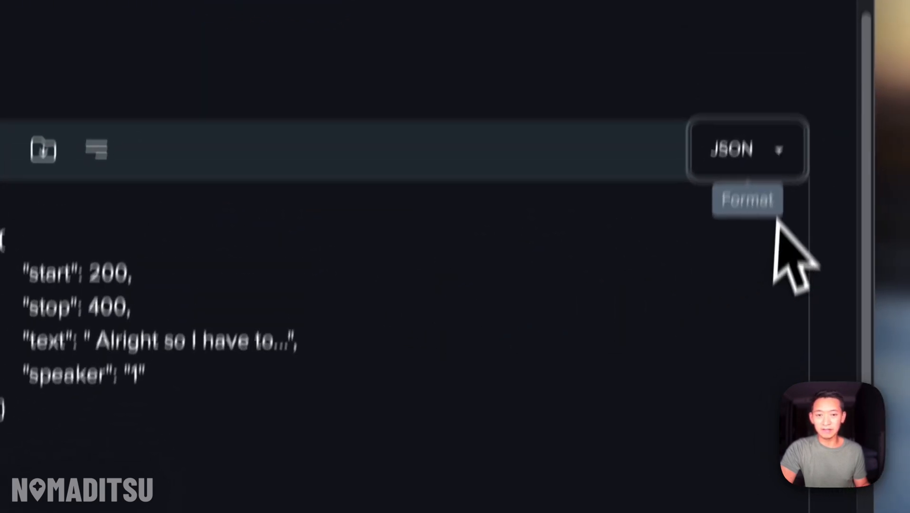
pyautogui.click(747, 150)
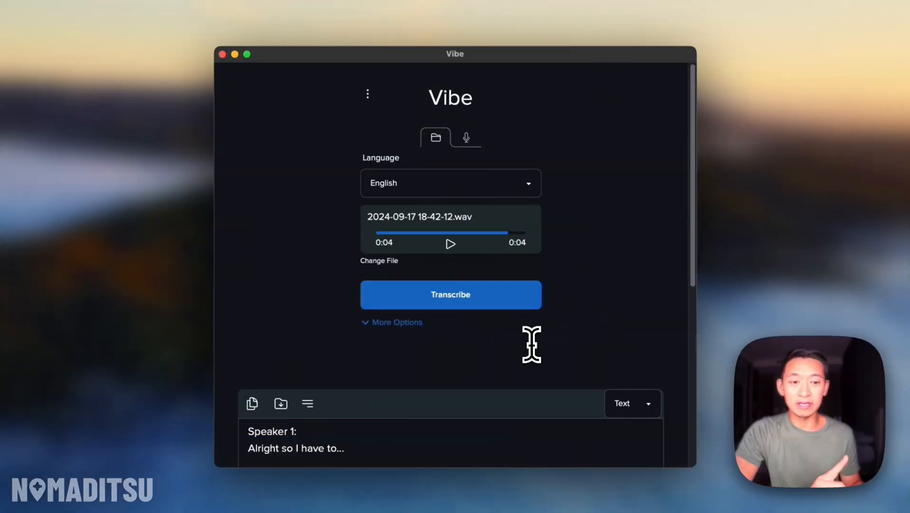
pyautogui.moveTo(401, 325)
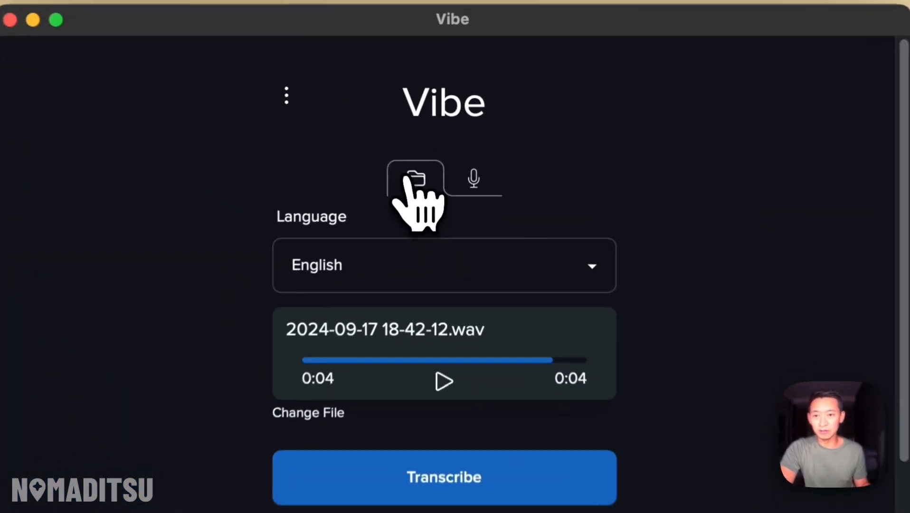
# Step: Load the video 'LOVE IN LIMBO 1 - FINAL.mov' in place of the WAV recording
pyautogui.scroll(-3)
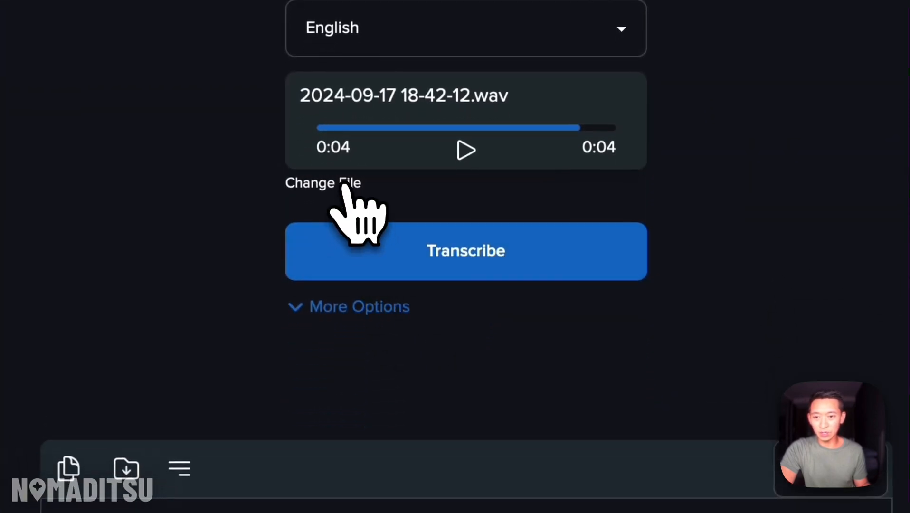
pyautogui.click(323, 182)
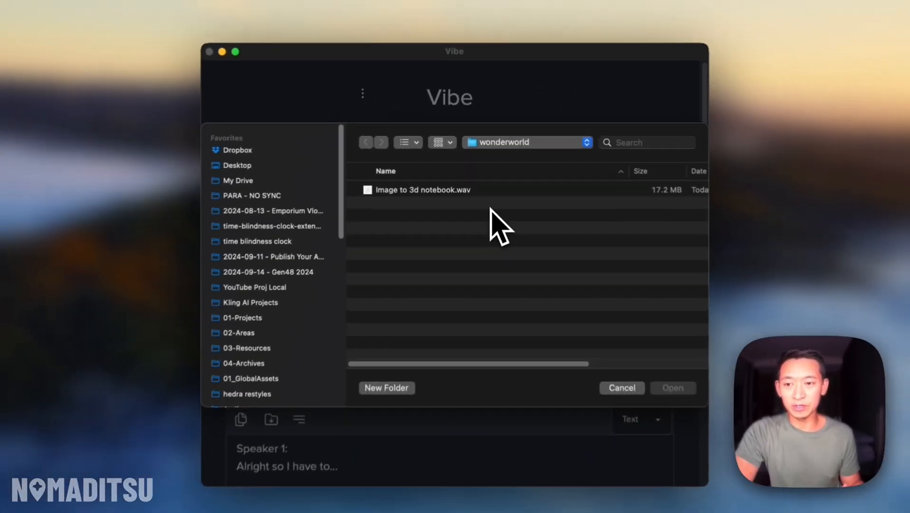
pyautogui.click(672, 388)
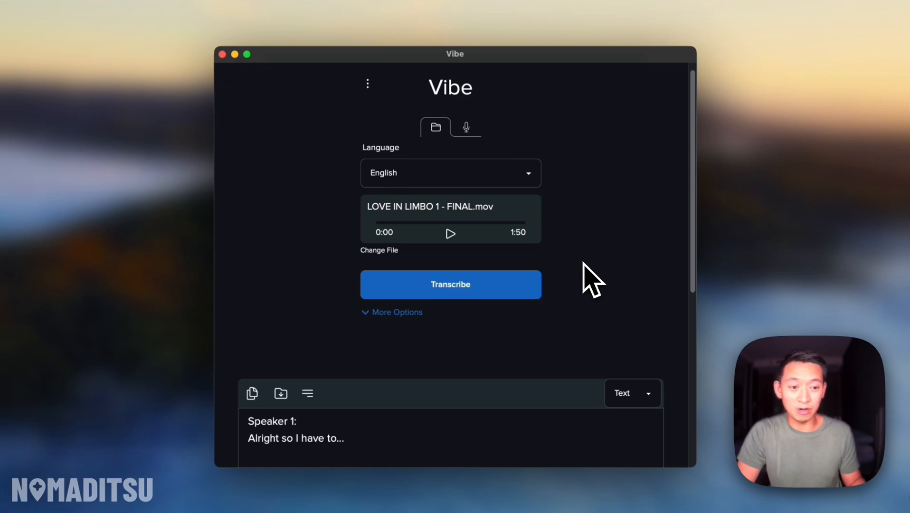
# Step: Transcribe the LOVE IN LIMBO video with speaker labels, then switch to microphone recording
pyautogui.click(451, 285)
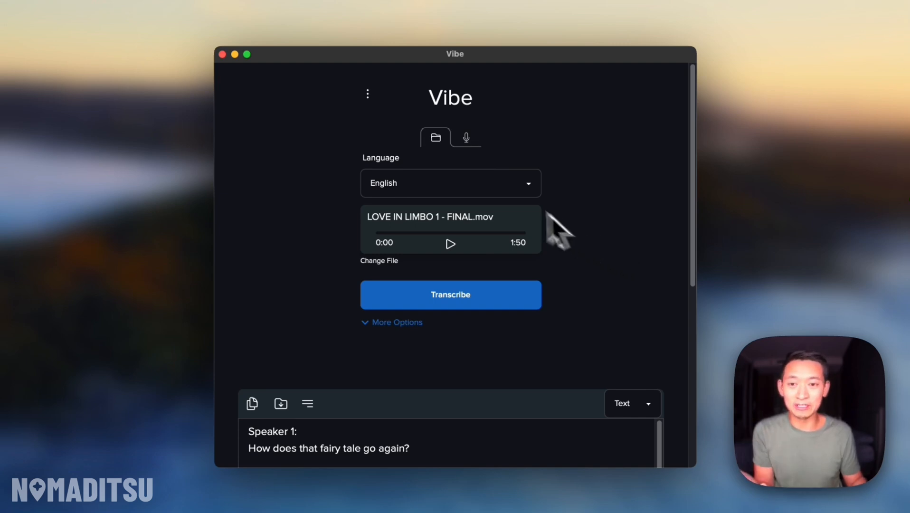
pyautogui.click(466, 138)
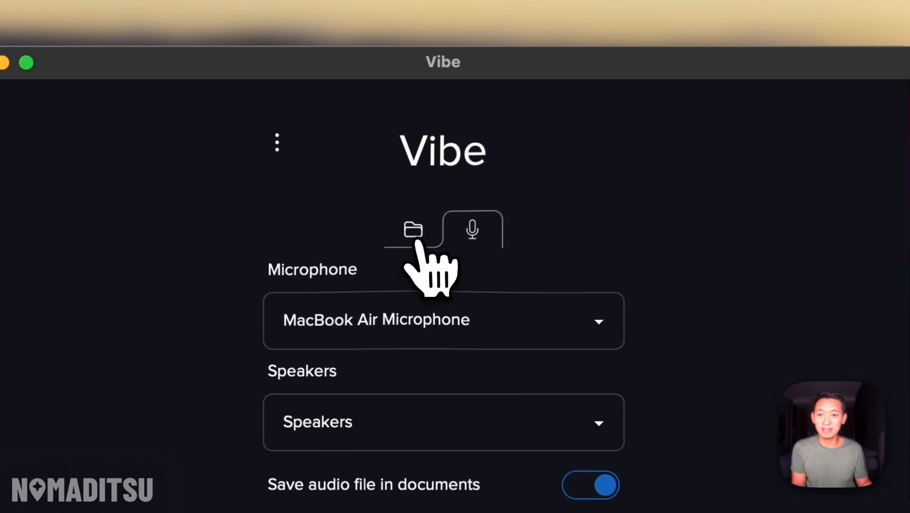
pyautogui.click(413, 230)
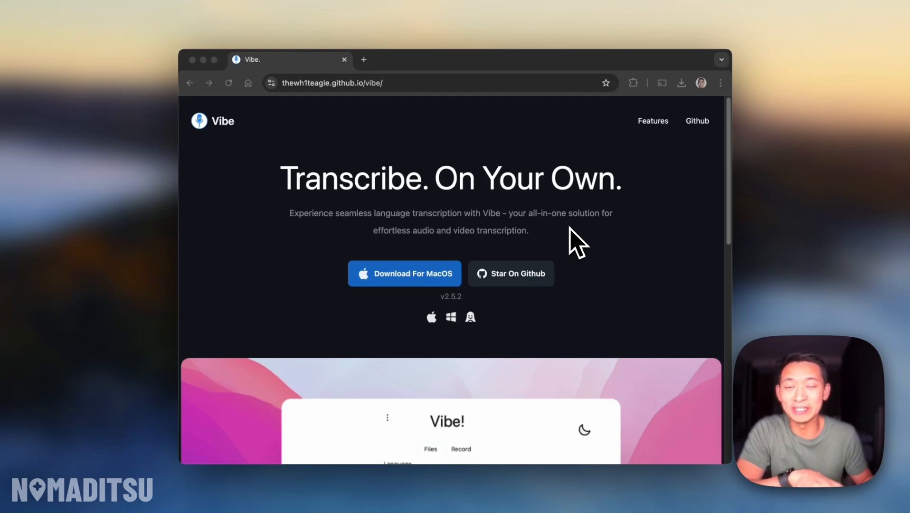
pyautogui.moveTo(581, 244)
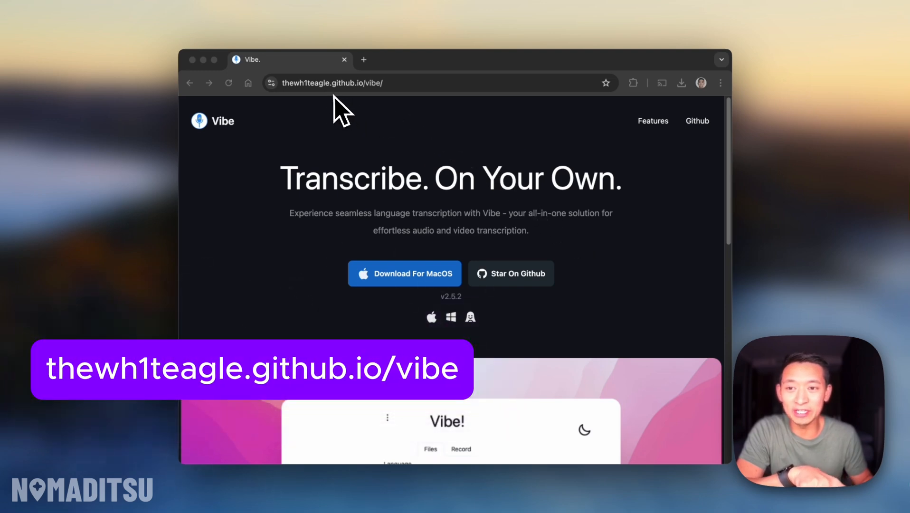
pyautogui.moveTo(369, 111)
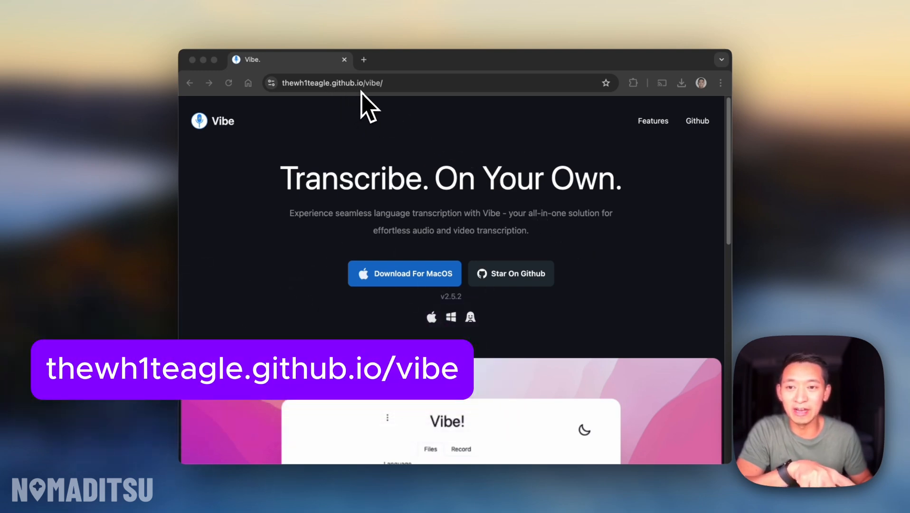
pyautogui.moveTo(450, 215)
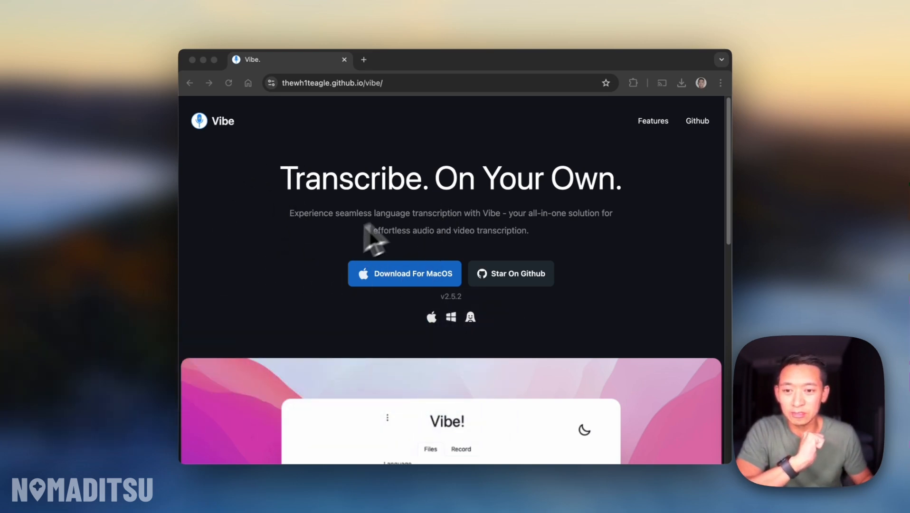
pyautogui.moveTo(357, 299)
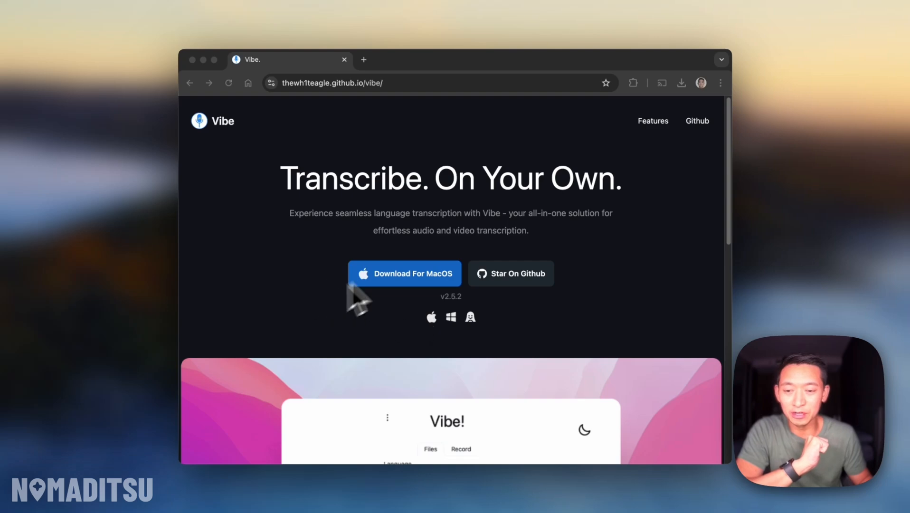
pyautogui.moveTo(453, 340)
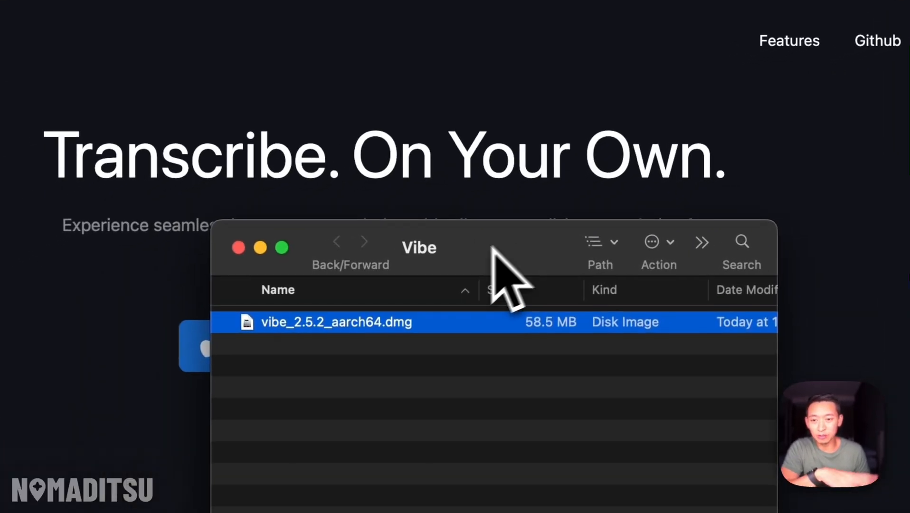
# Step: Open the Vibe .dmg despite the unverified-developer warning and launch the vibe app
pyautogui.rightClick(335, 322)
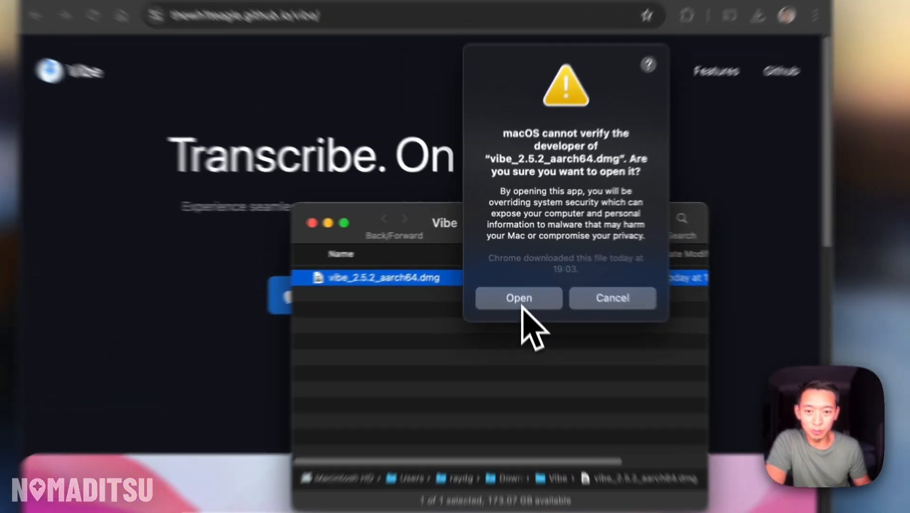
pyautogui.click(518, 298)
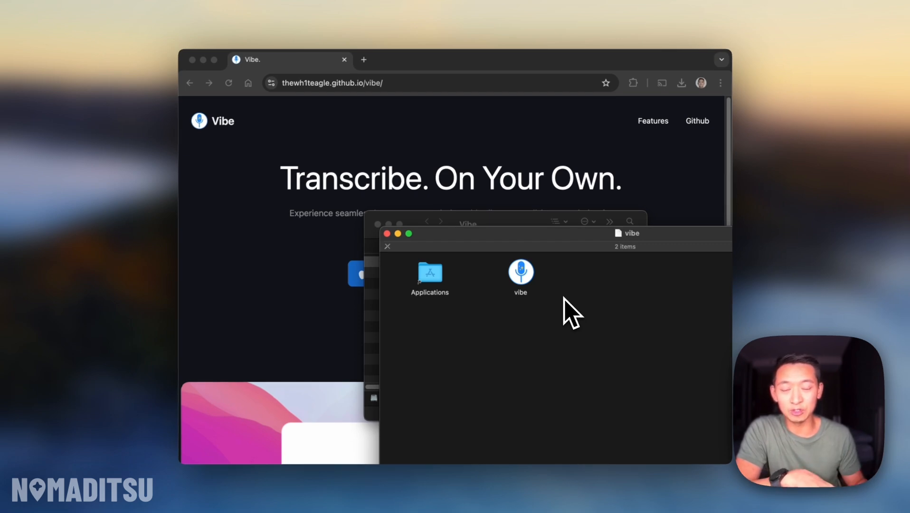
pyautogui.rightClick(521, 272)
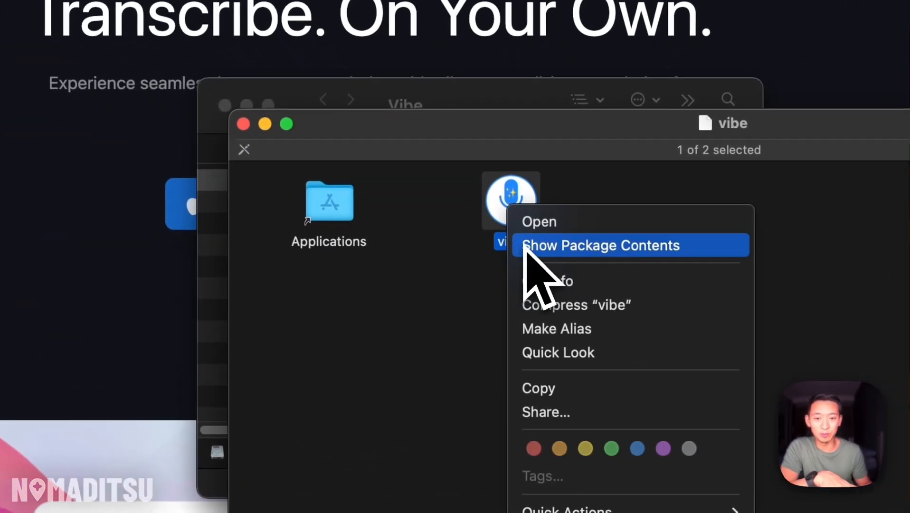
pyautogui.click(465, 337)
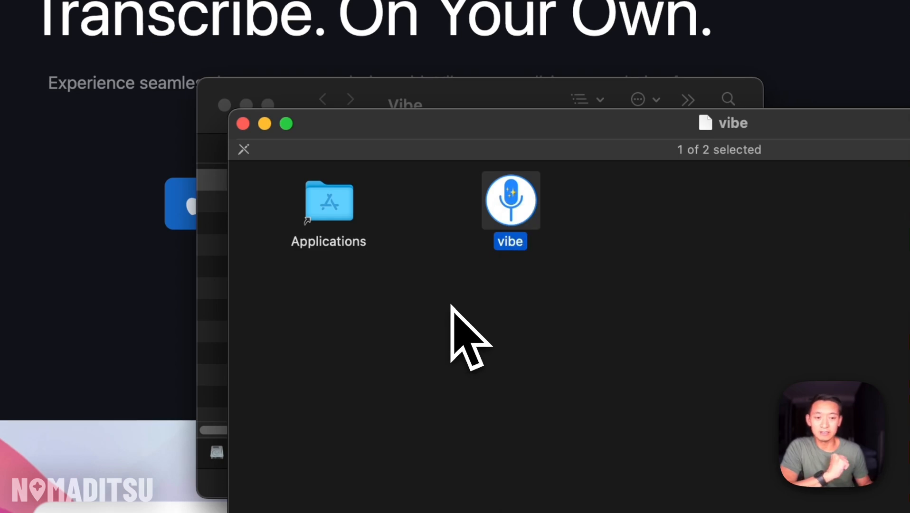
pyautogui.doubleClick(510, 200)
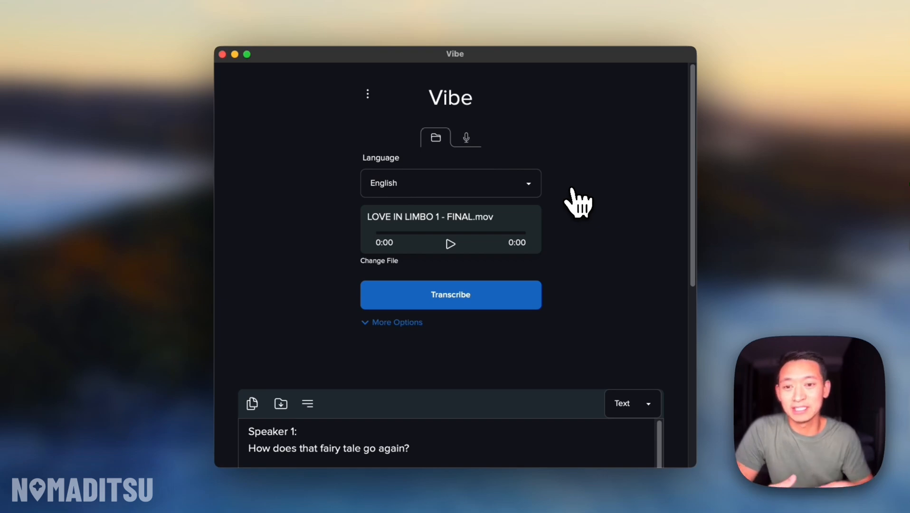
pyautogui.moveTo(598, 380)
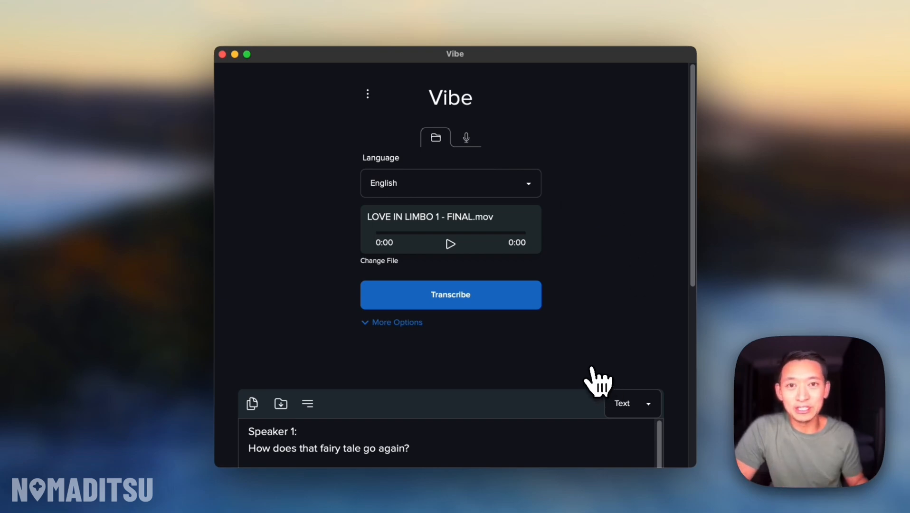